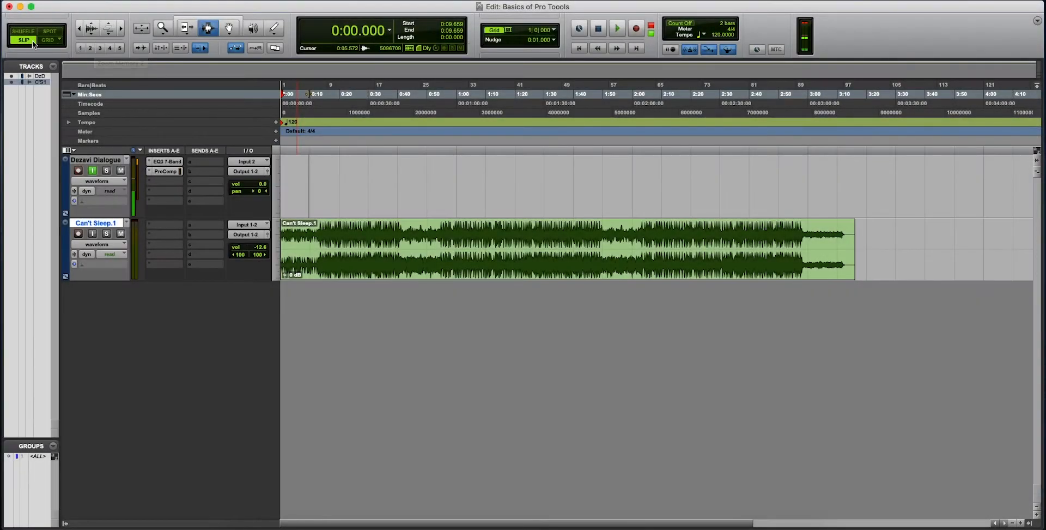
Switch to Slip mode and separate the Can't Sleep.1 clip near bar 21.
left_click(78, 170)
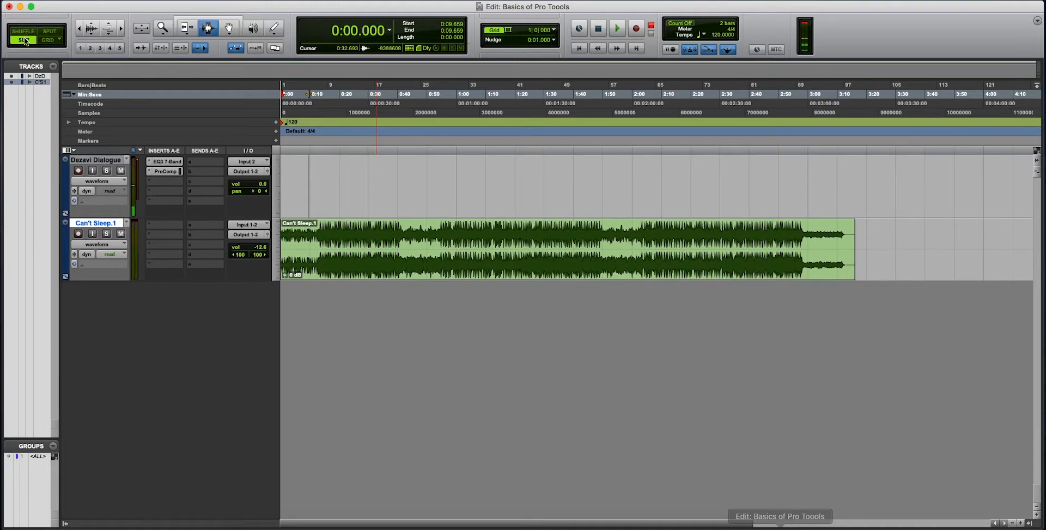
left_click(228, 28)
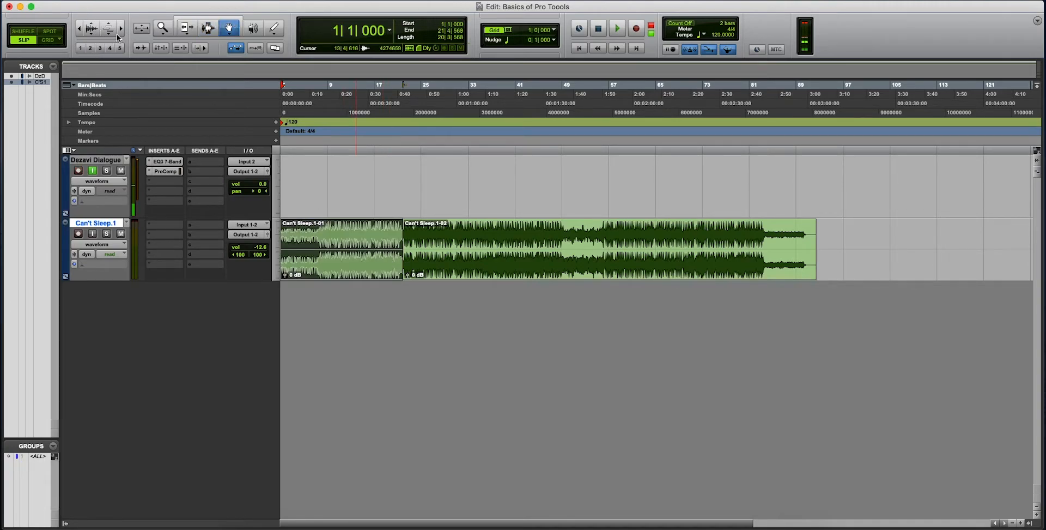
left_click(140, 28)
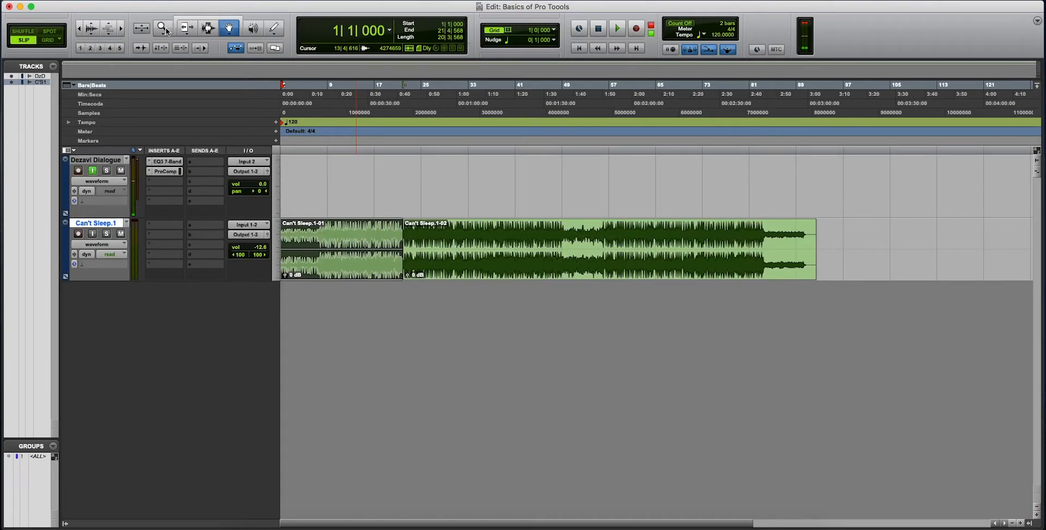
left_click(185, 27)
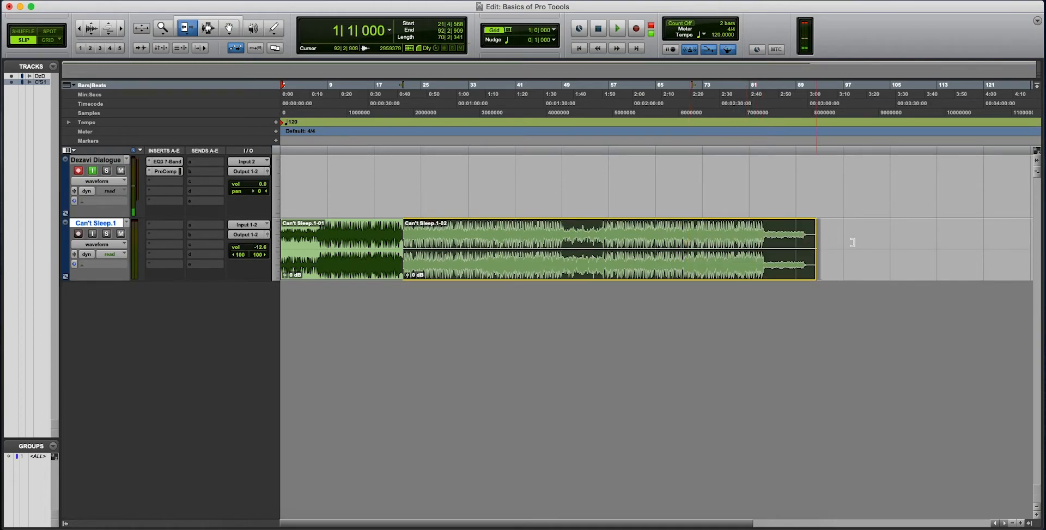
left_click(208, 28)
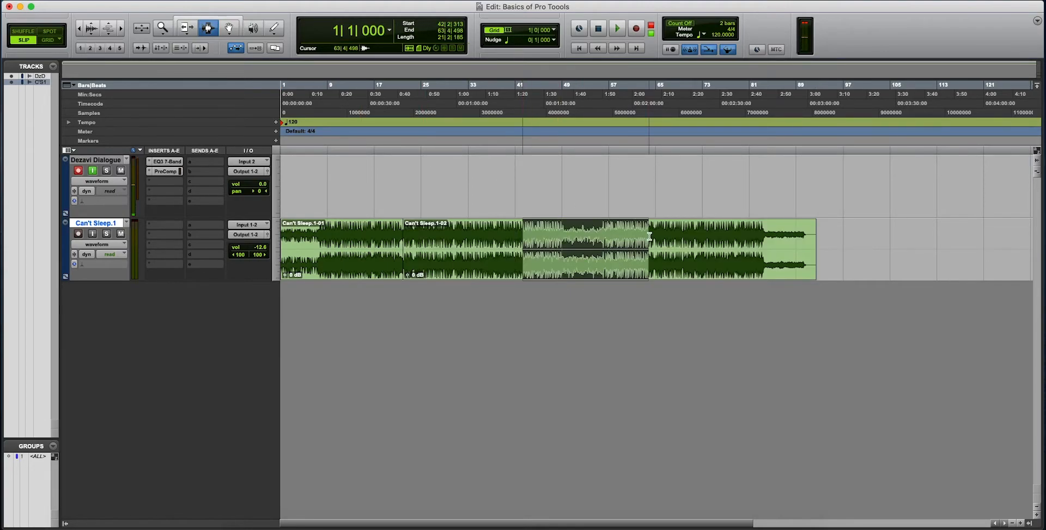
left_click(229, 27)
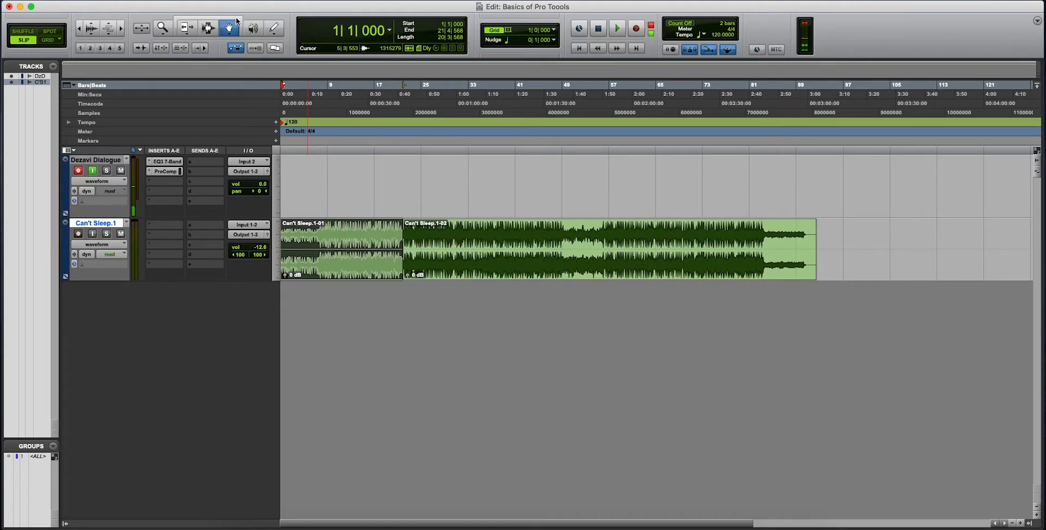
left_click(207, 28)
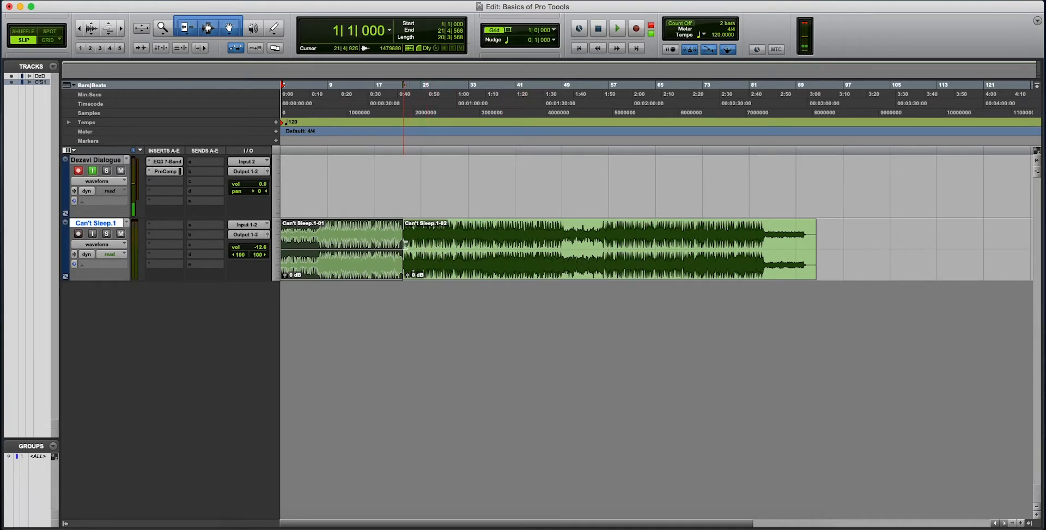
left_click(253, 27)
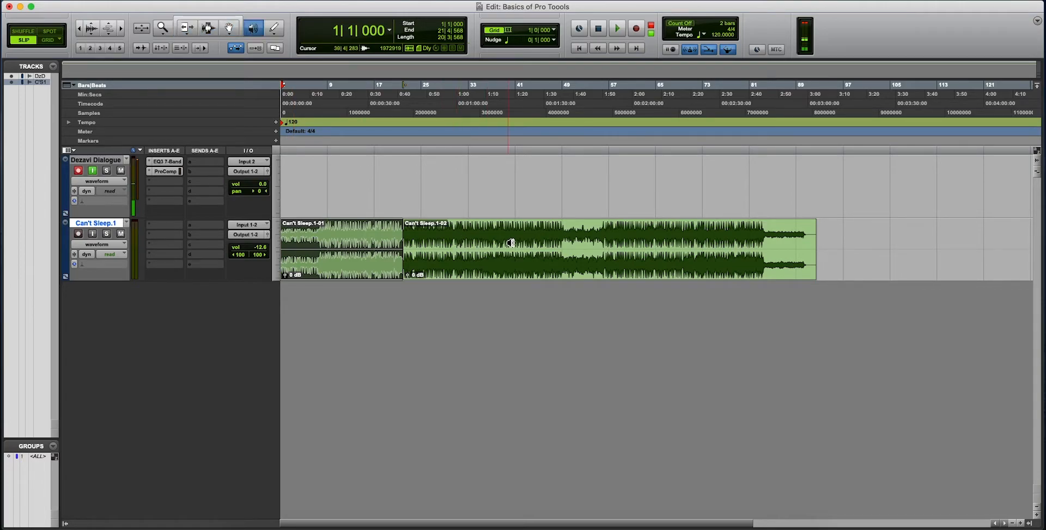
left_click(481, 245)
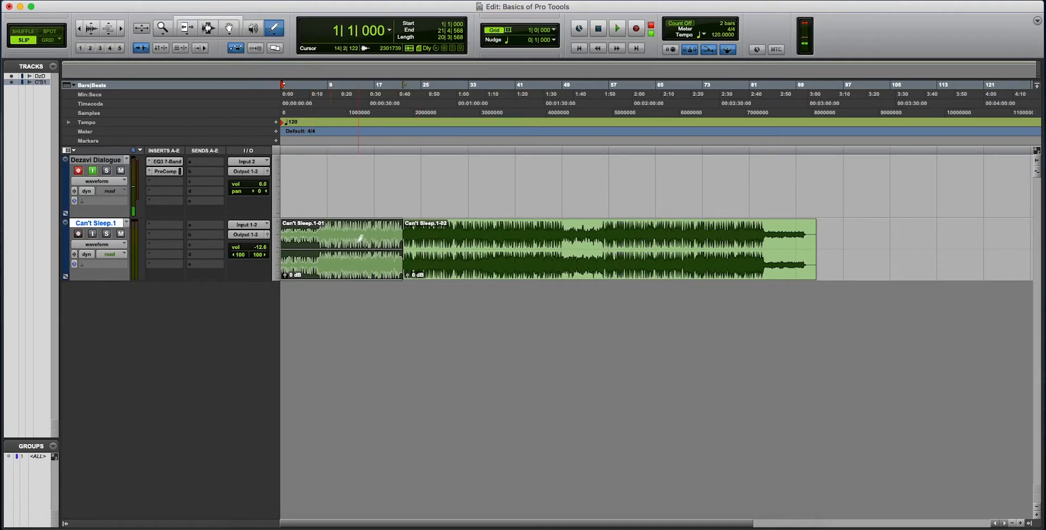
Zoom the timeline to bars 1–31, placing the edit point inside the first clip.
left_click(207, 27)
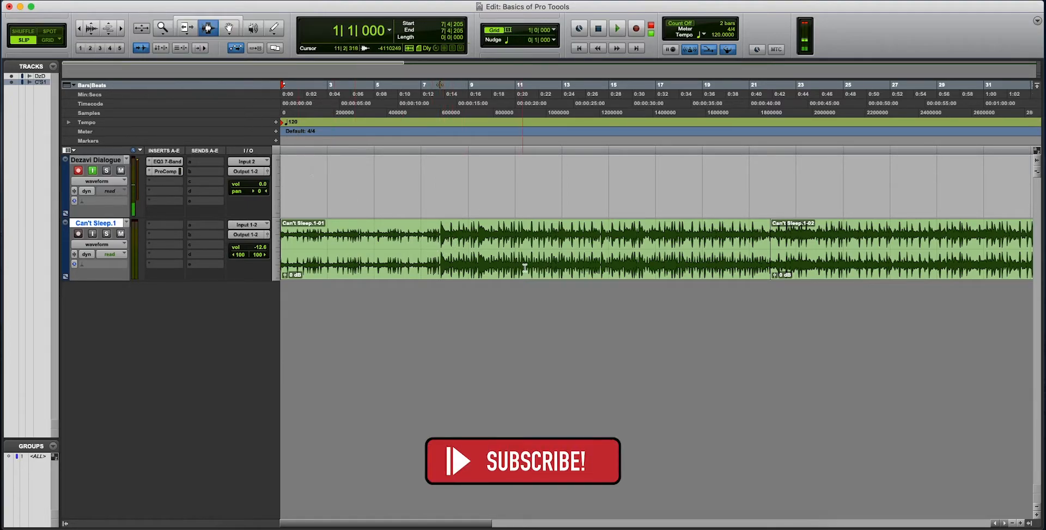
left_click(395, 247)
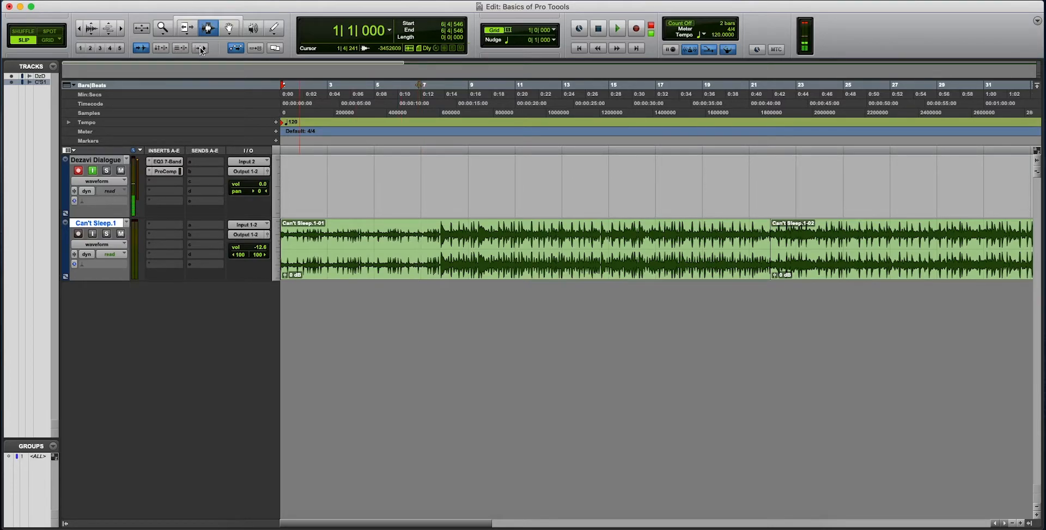
mouse_move(201, 48)
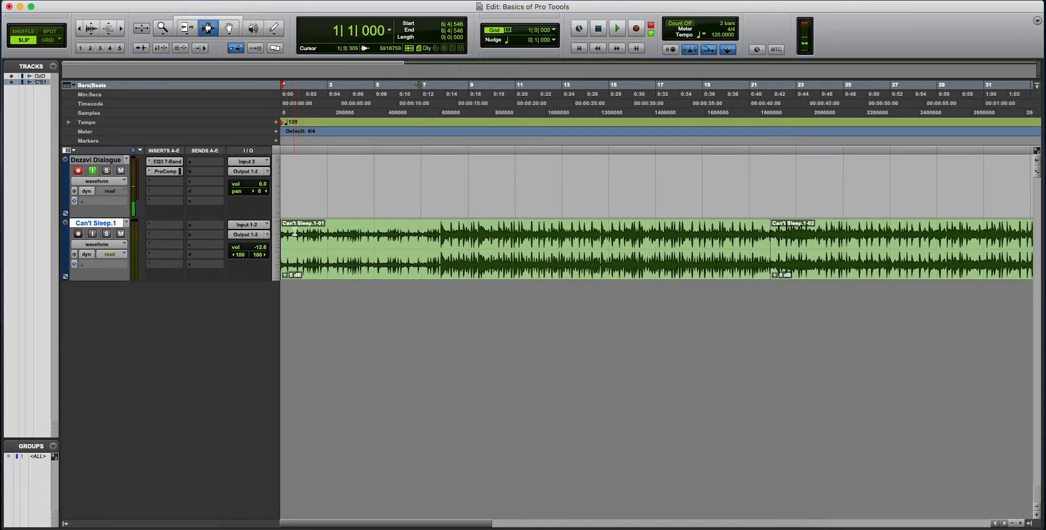
left_click(615, 28)
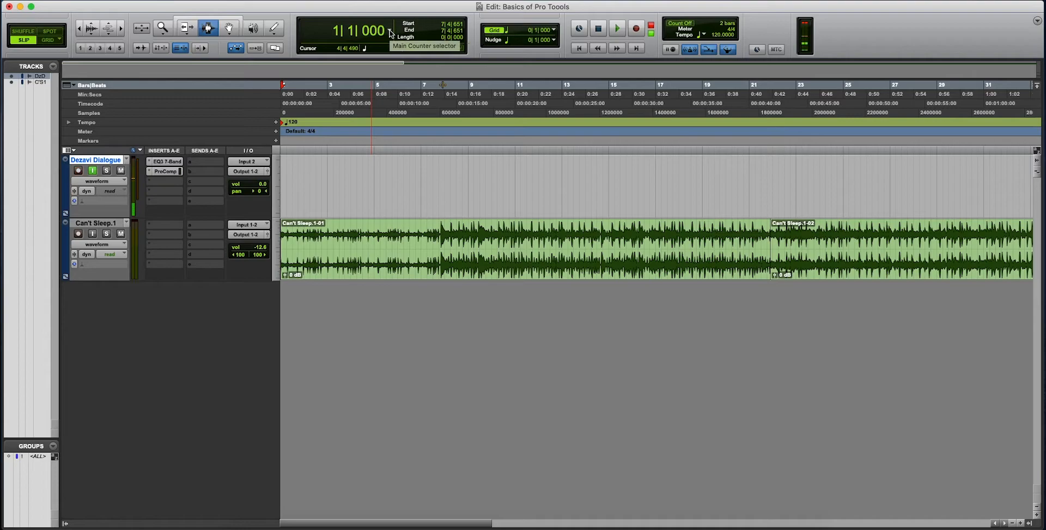
Cycle the Main Counter through Min:Secs and Samples, then back to Bars|Beats.
left_click(390, 32)
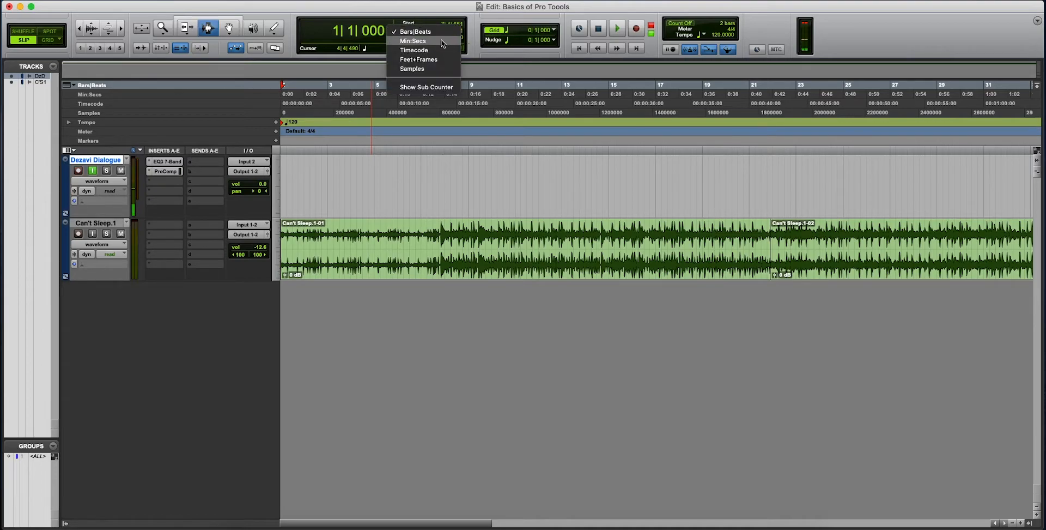
left_click(413, 41)
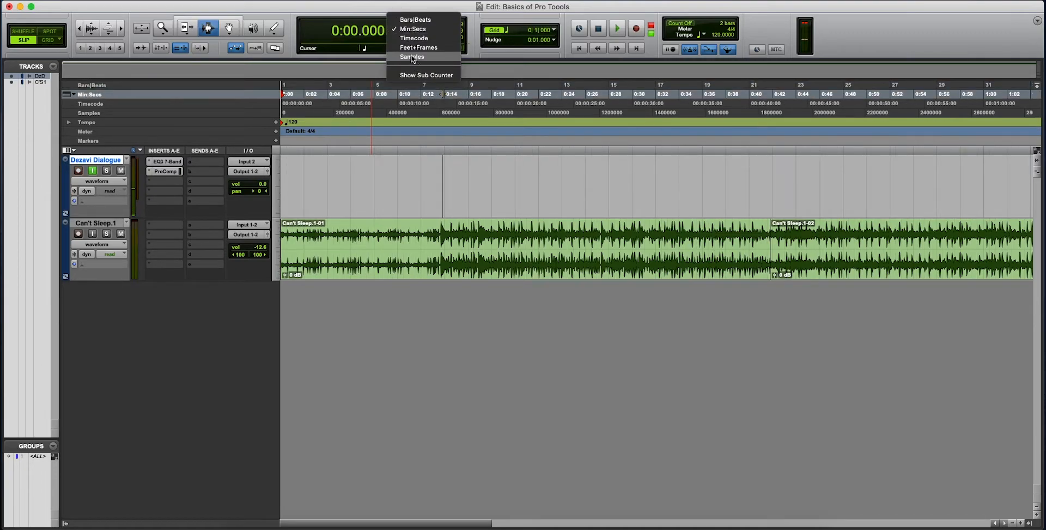
left_click(410, 56)
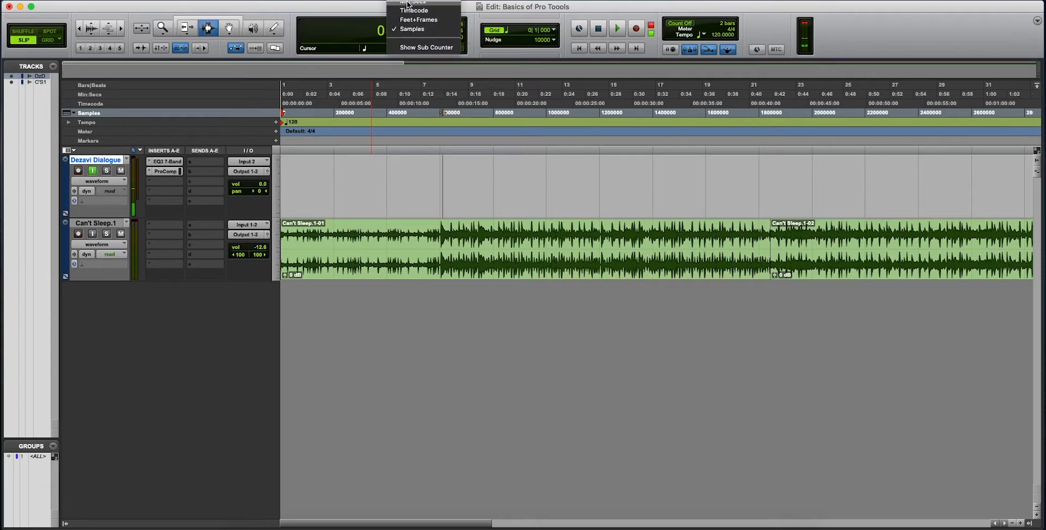
left_click(414, 2)
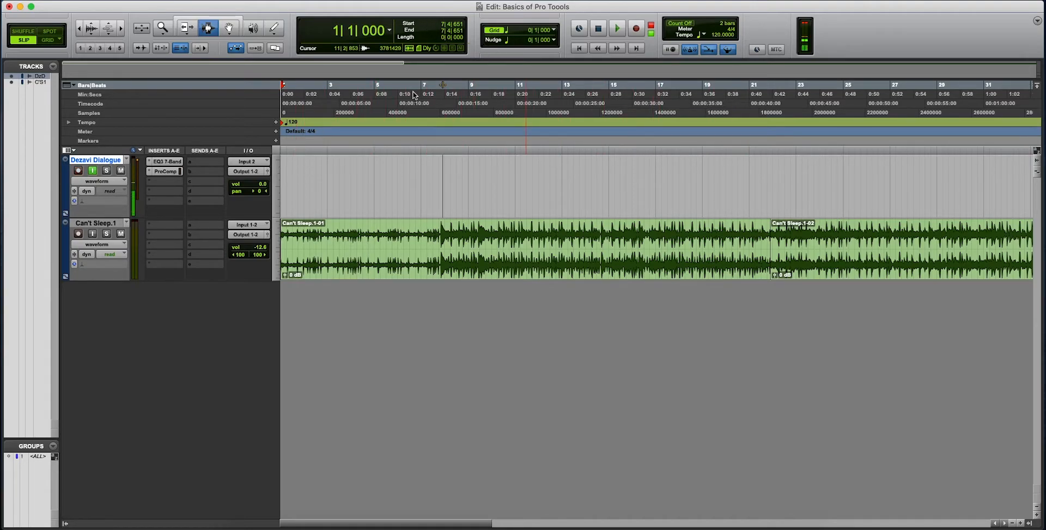
Select bars 7 to 15 on the Dezavi Dialogue track.
left_click(420, 187)
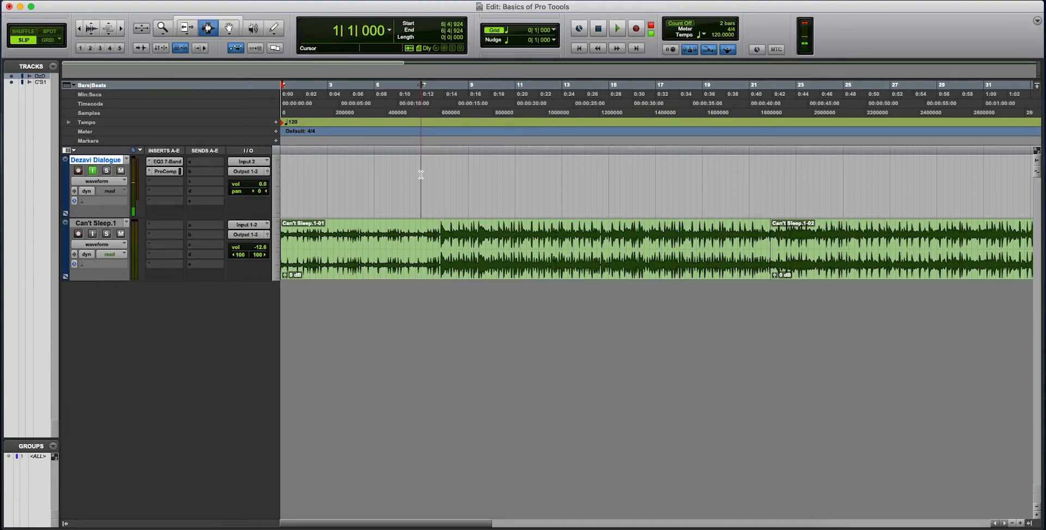
left_click_drag(420, 183, 609, 183)
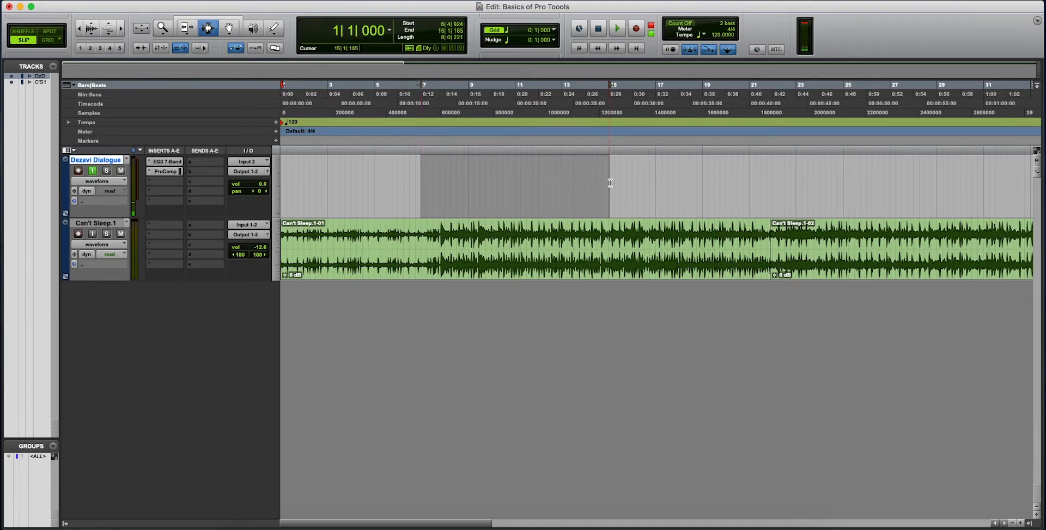
left_click(579, 183)
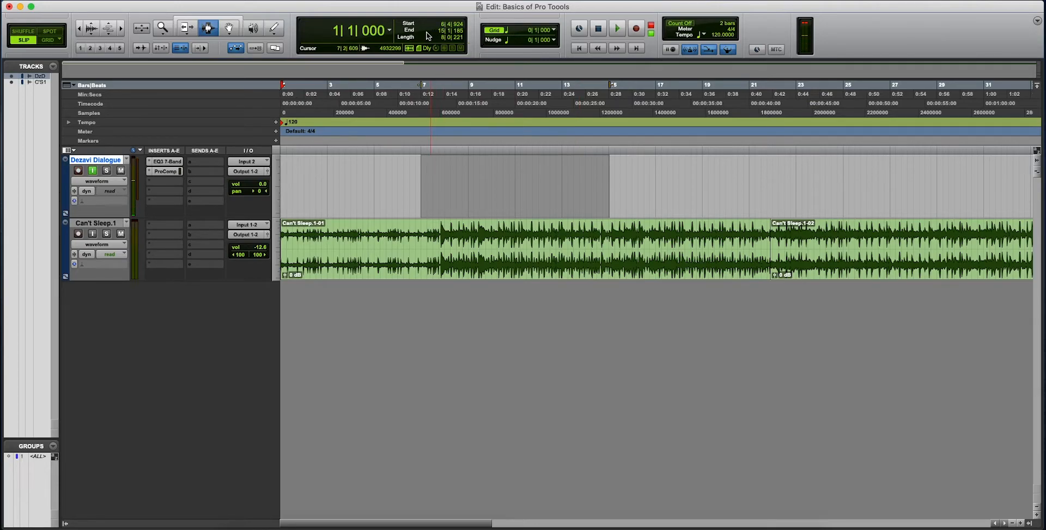
left_click(591, 187)
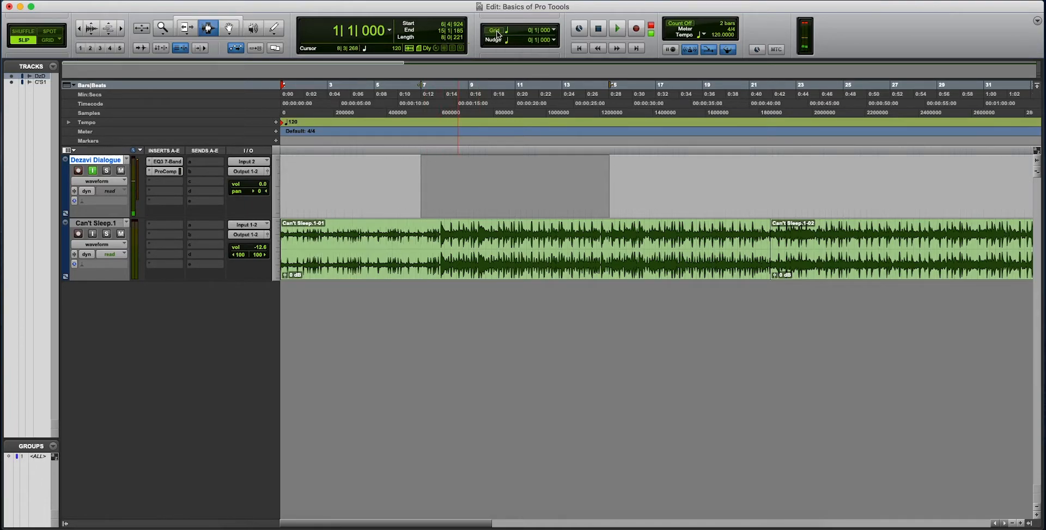
left_click(496, 30)
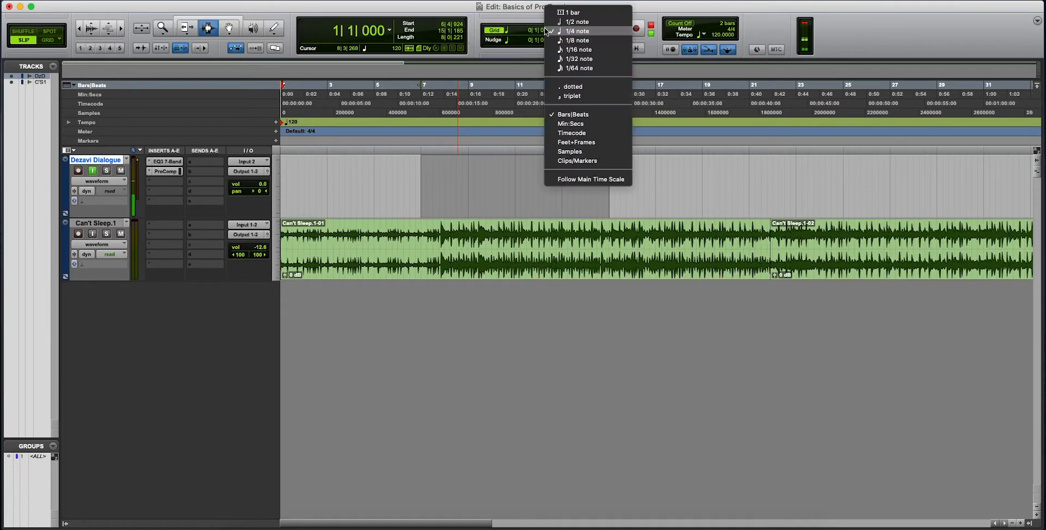
left_click(574, 12)
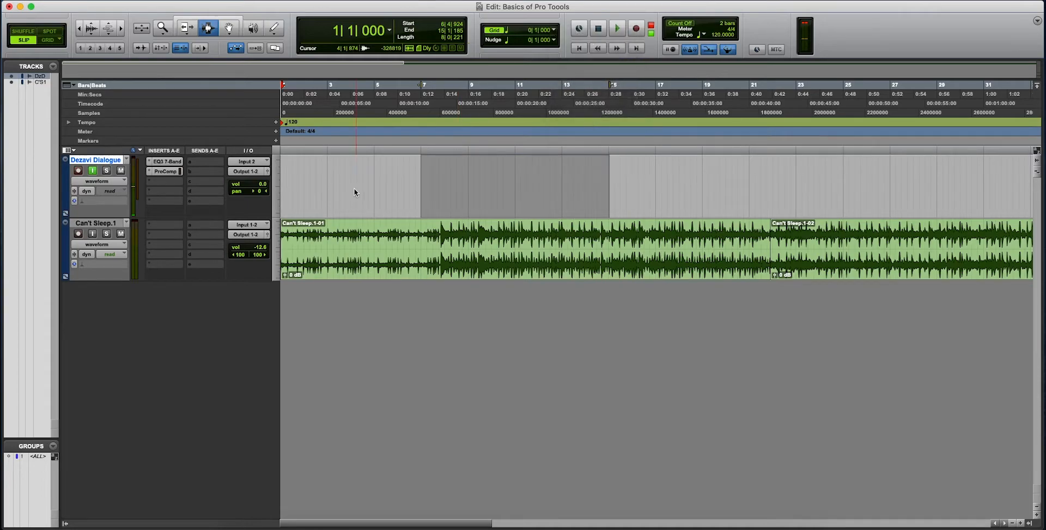
left_click(552, 30)
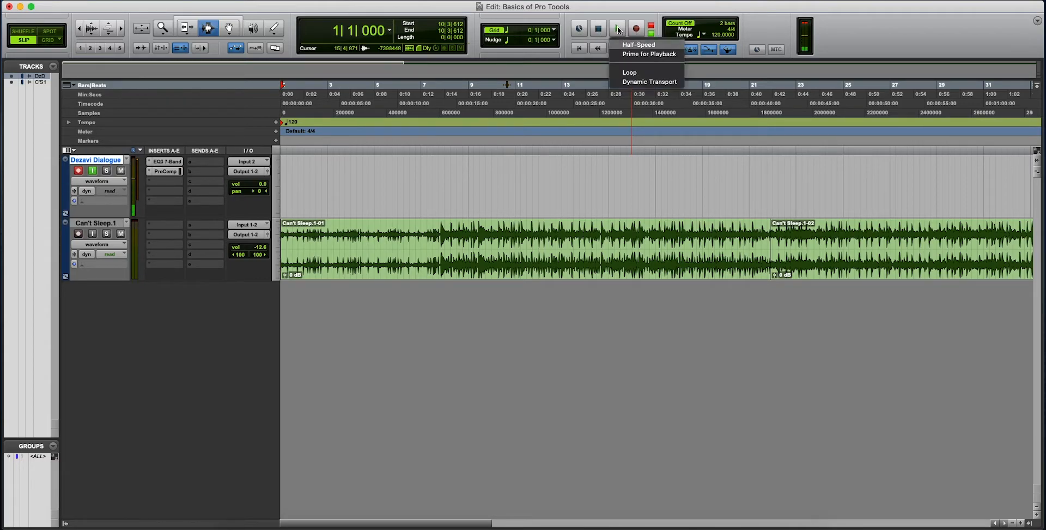
mouse_move(649, 81)
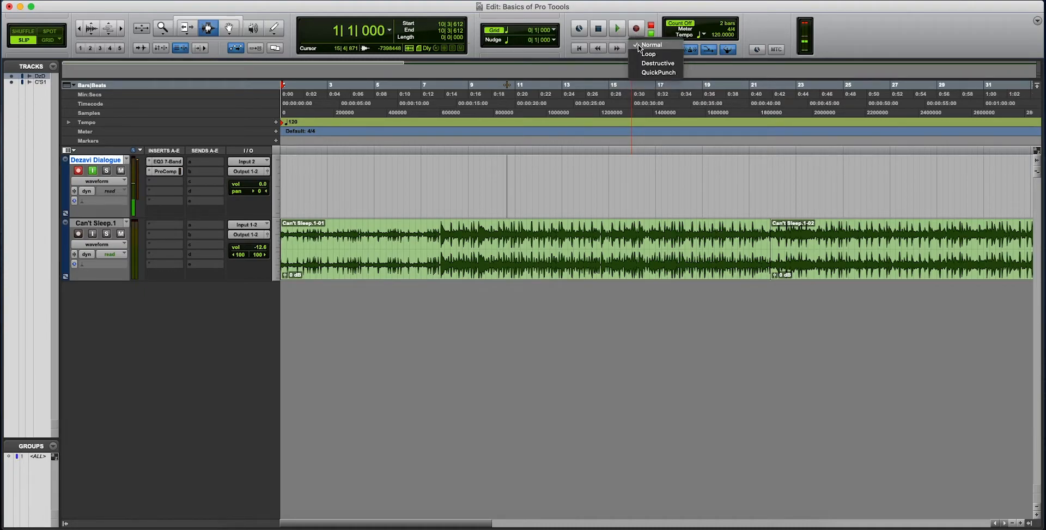
left_click(651, 45)
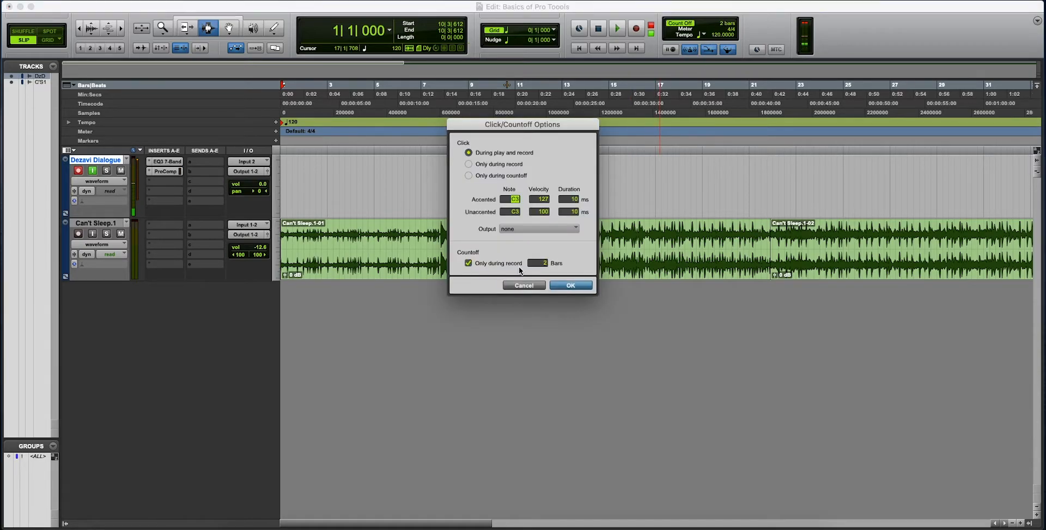
left_click(569, 285)
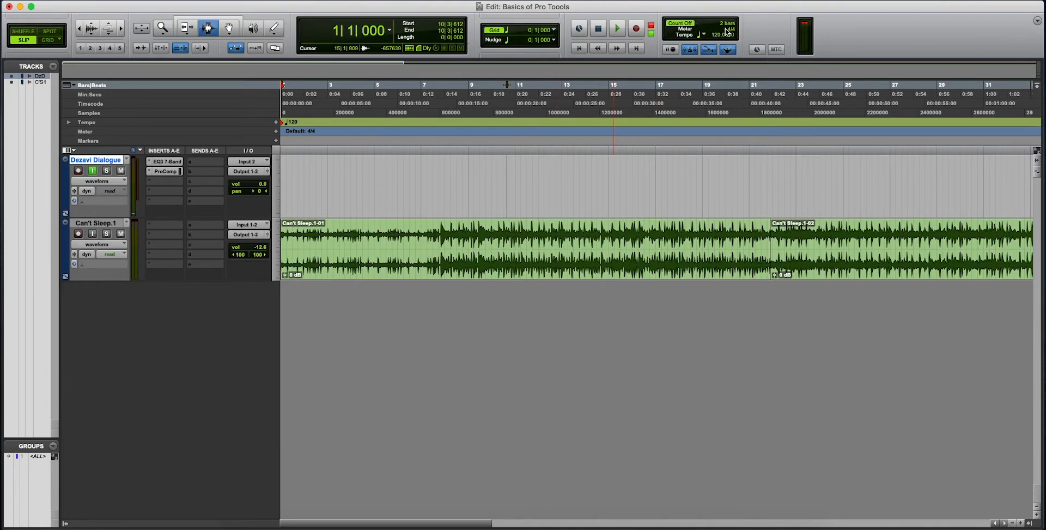
left_click(78, 170)
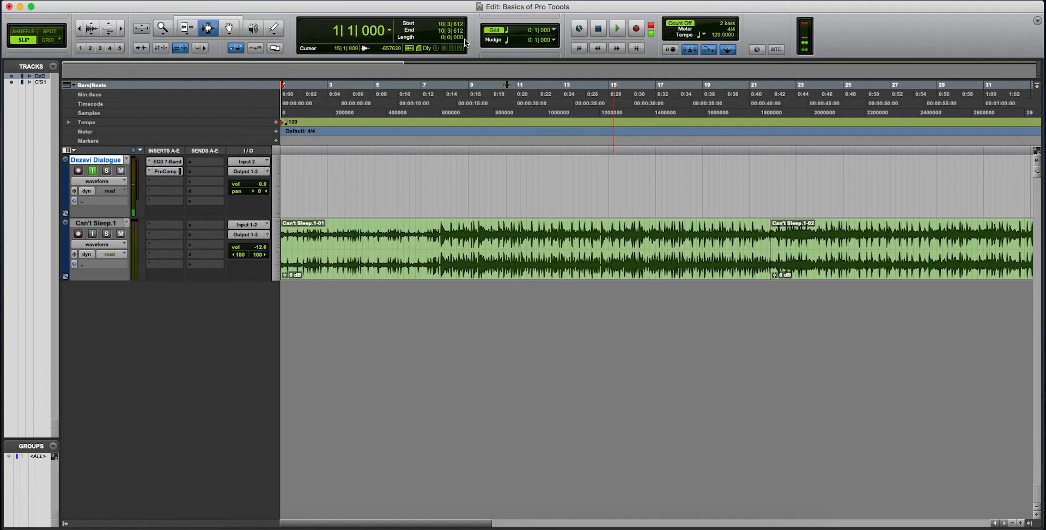
left_click(804, 33)
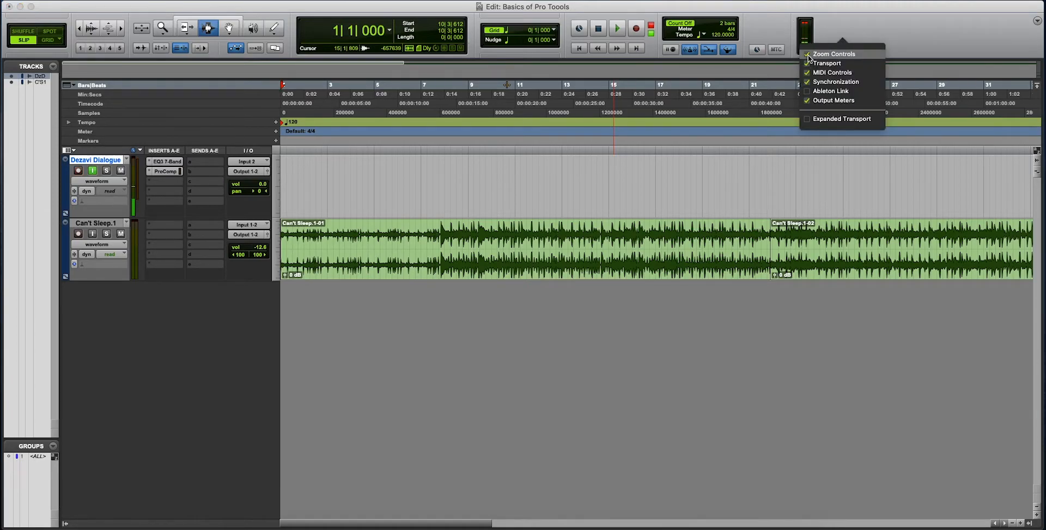
left_click(833, 53)
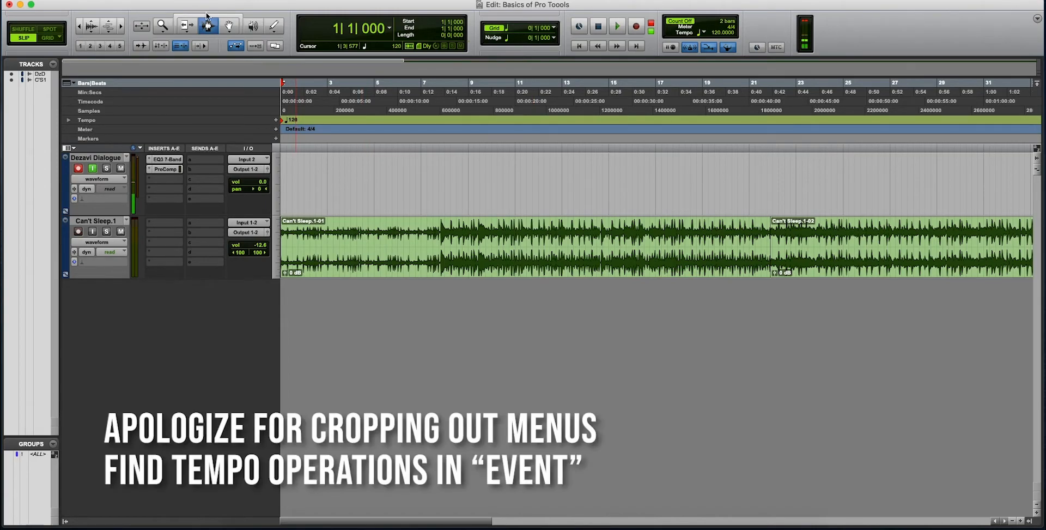
left_click(237, 5)
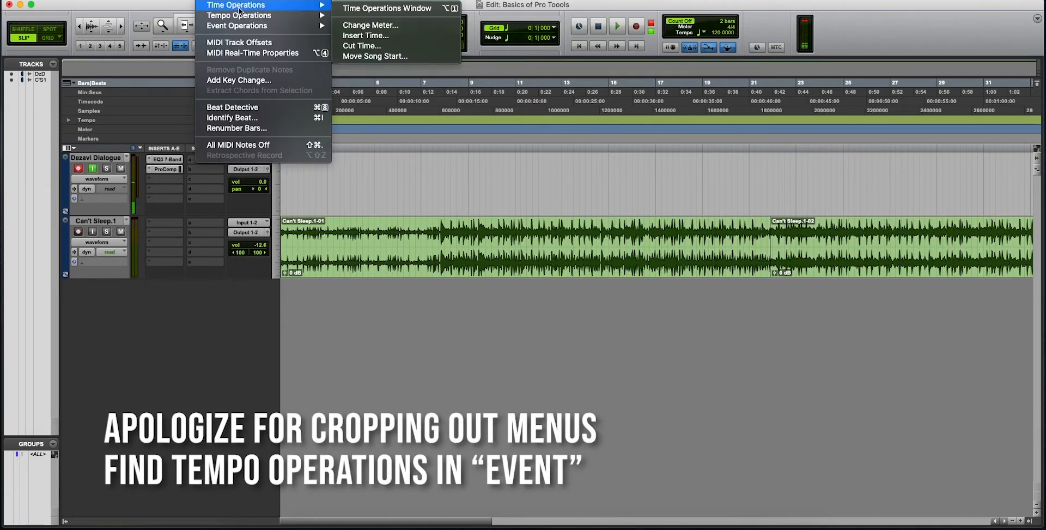
mouse_move(239, 15)
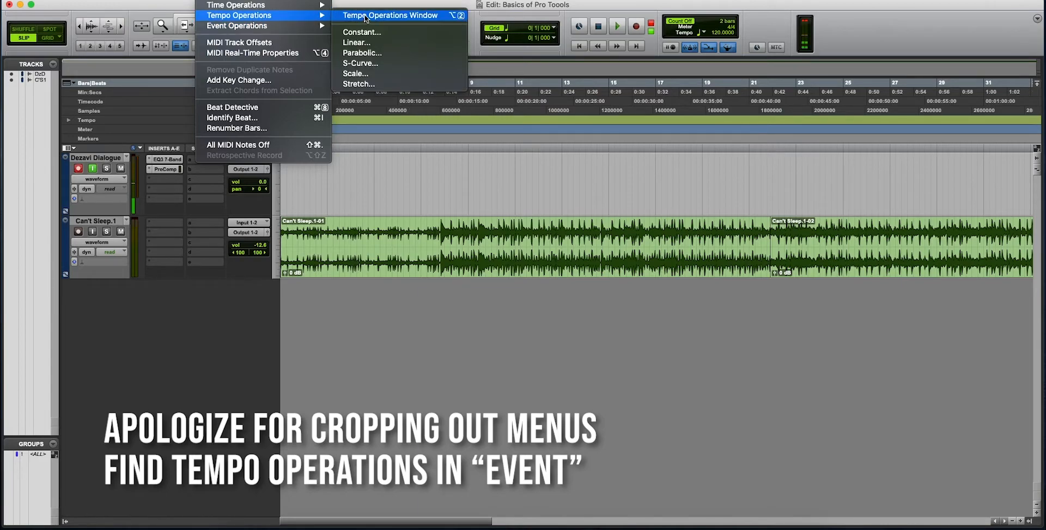
left_click(390, 15)
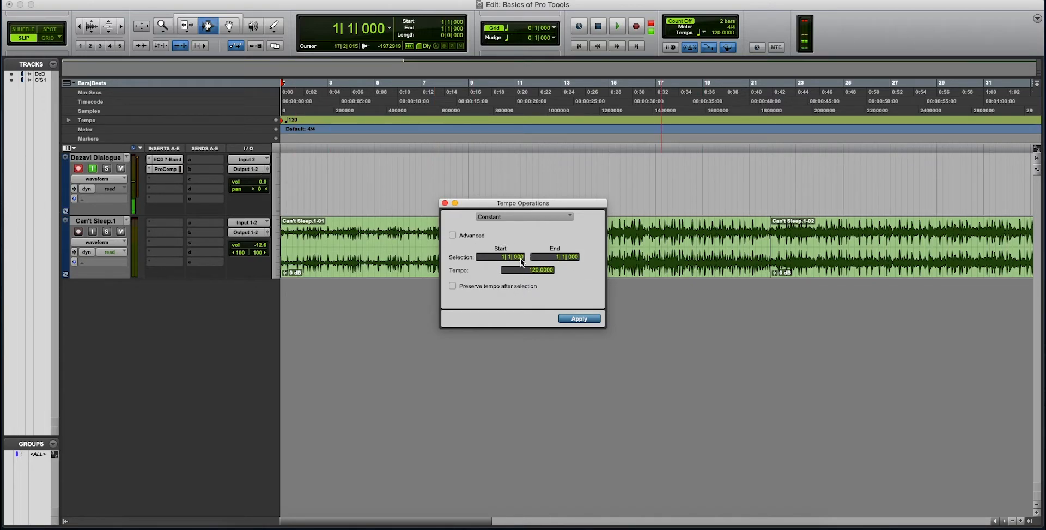
left_click(577, 317)
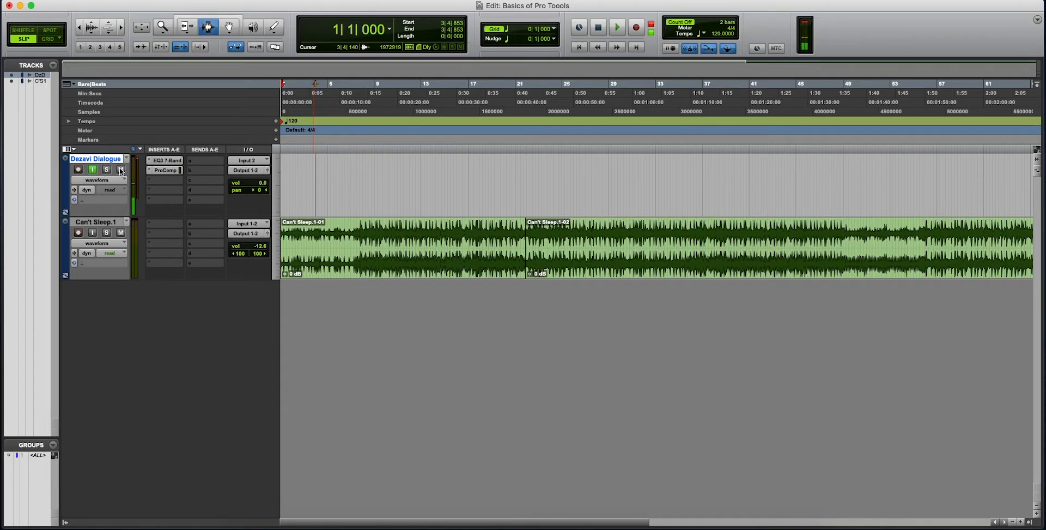
left_click(109, 179)
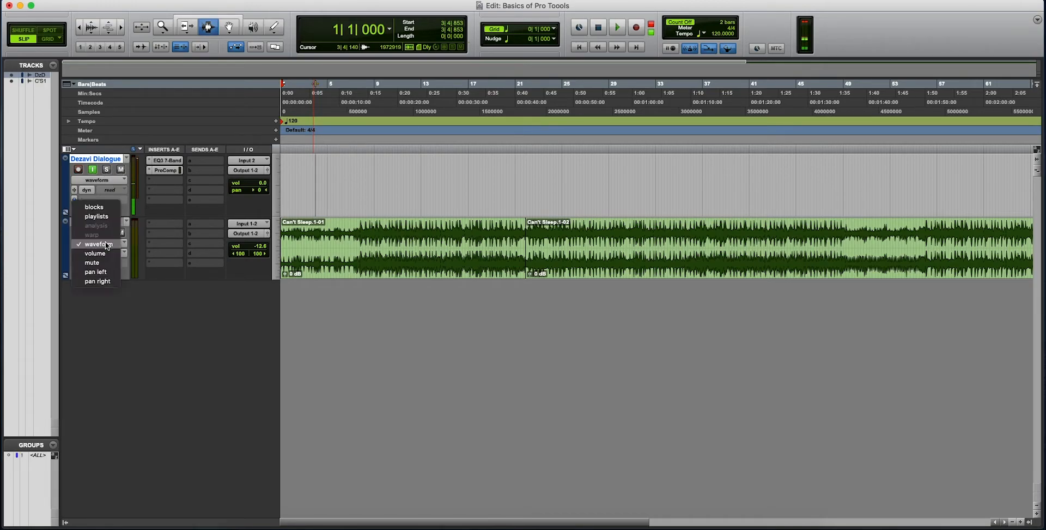
mouse_move(95, 271)
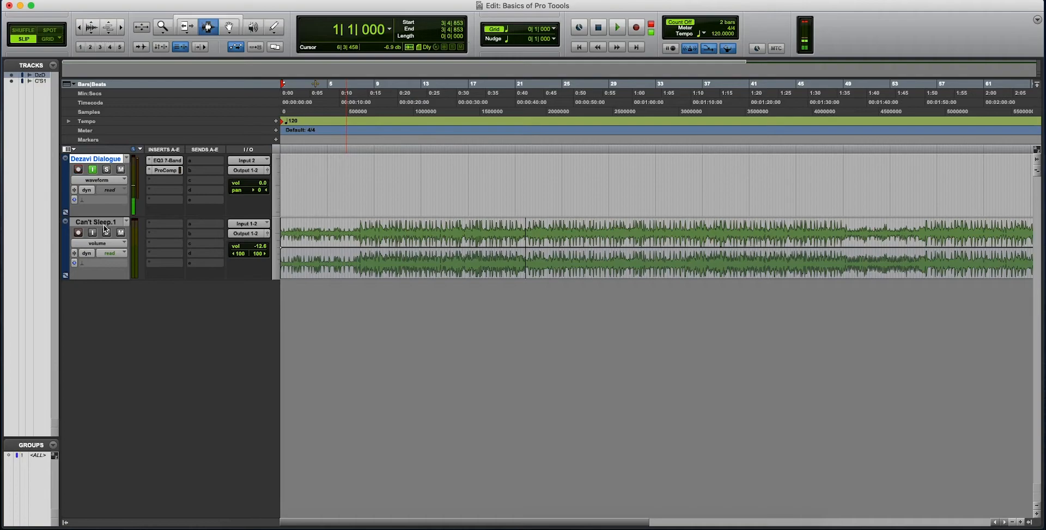
left_click(78, 168)
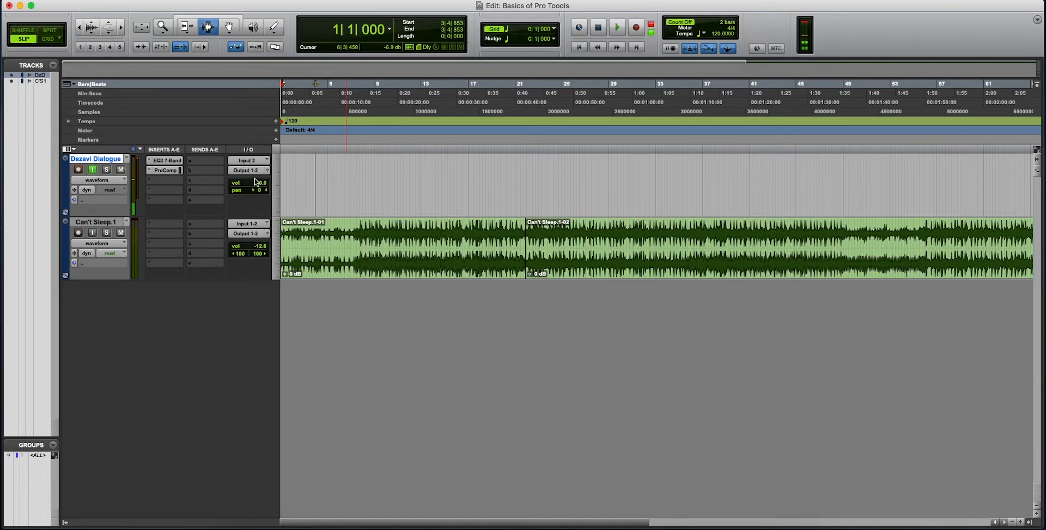
mouse_move(247, 161)
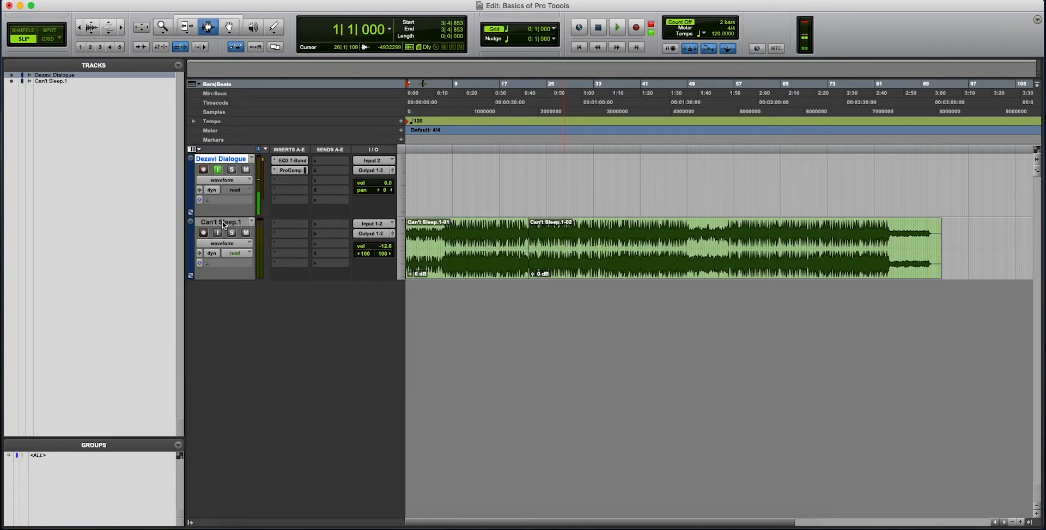
right_click(220, 221)
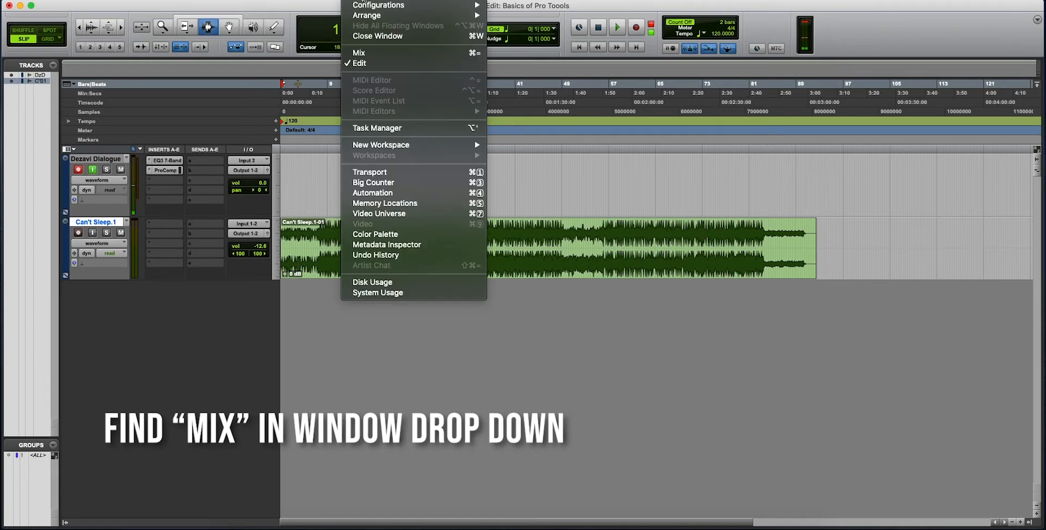
Open the Mix window, try the Can't Sleep.1 fader and name menu, then return.
left_click(359, 52)
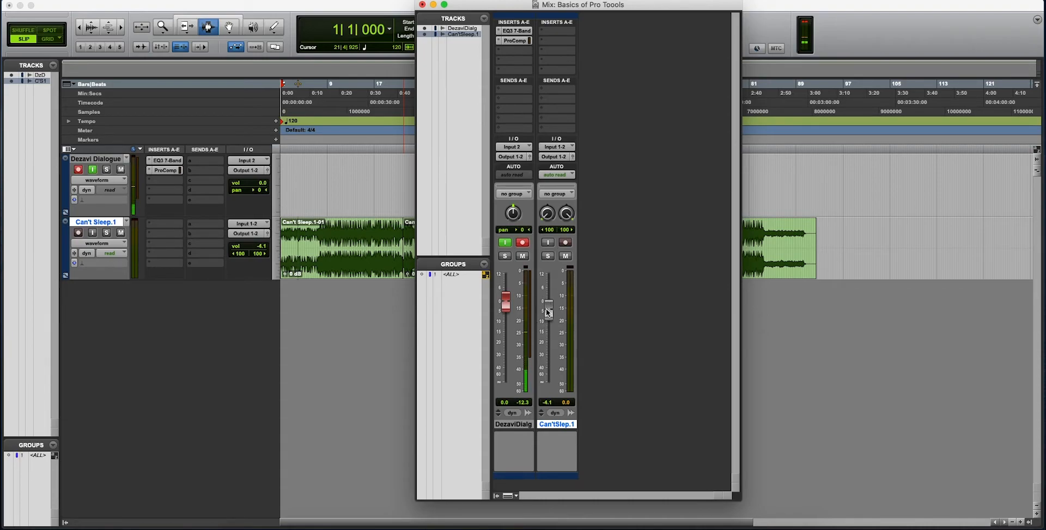
left_click_drag(547, 310, 547, 330)
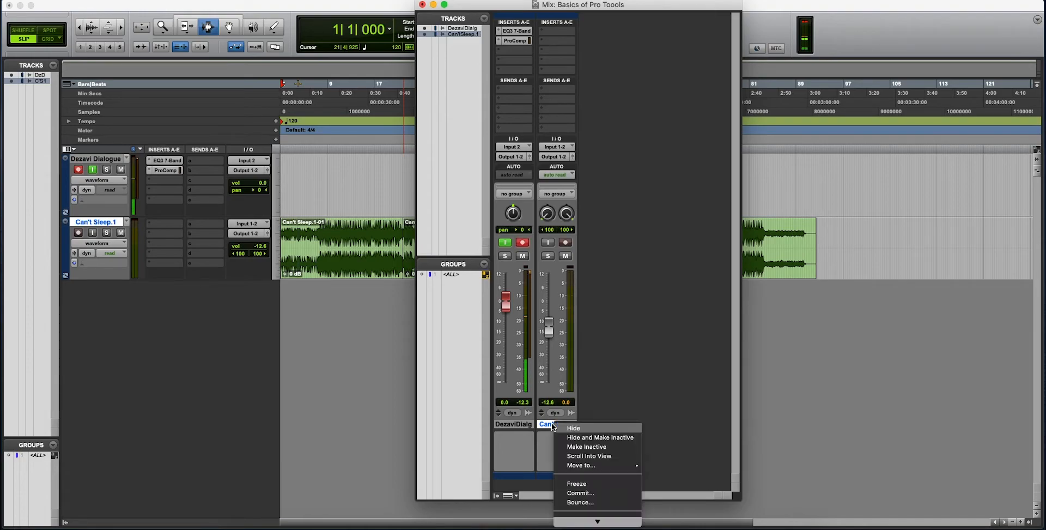
mouse_move(593, 497)
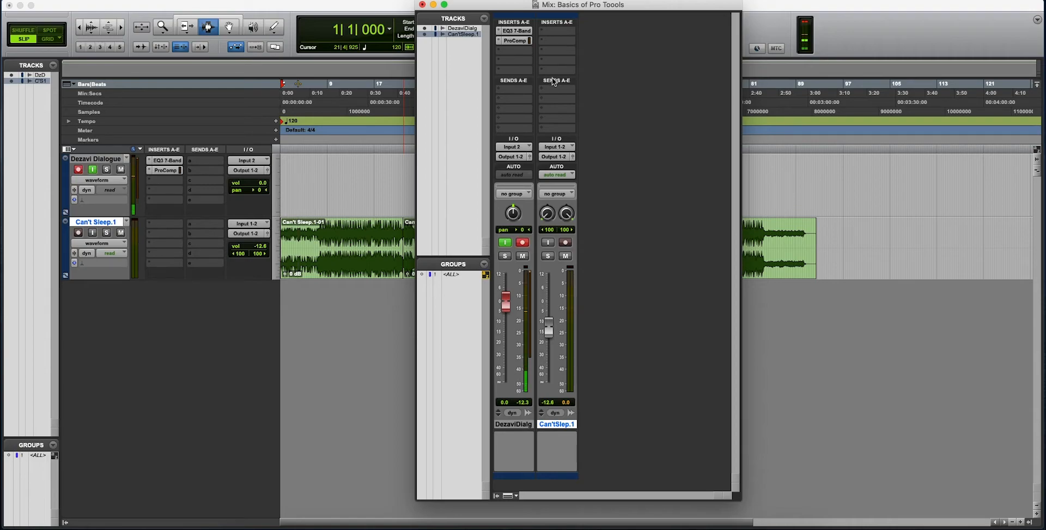
left_click(553, 80)
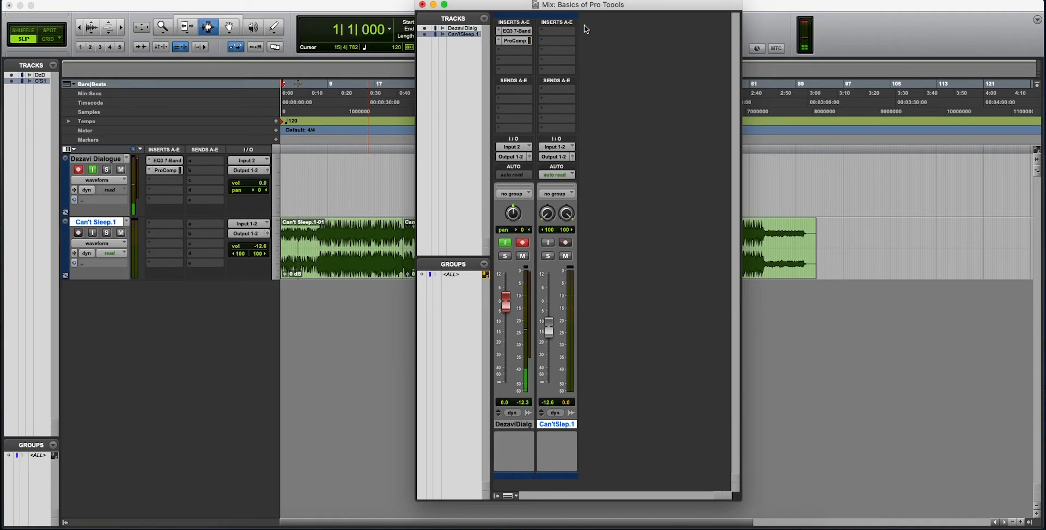
left_click_drag(610, 5, 536, 5)
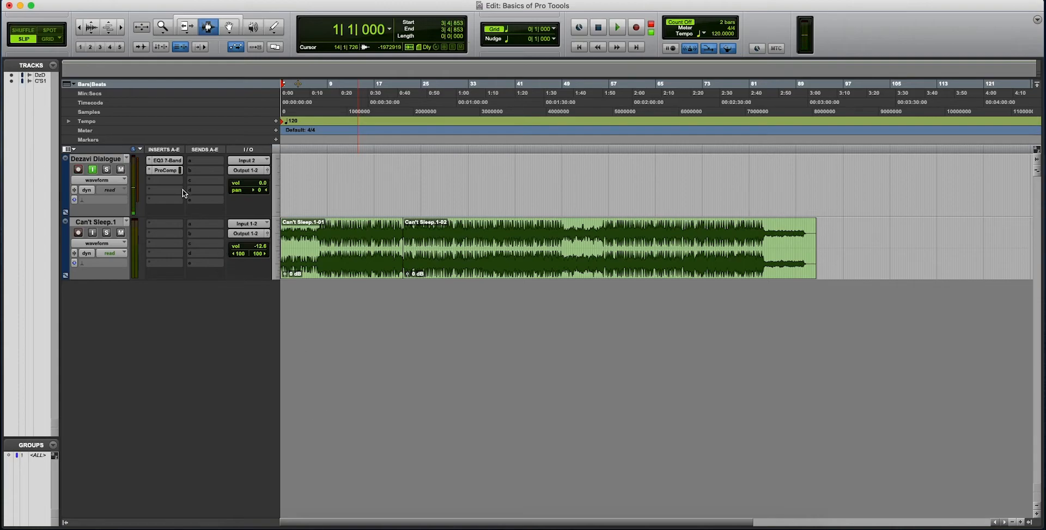
mouse_move(246, 340)
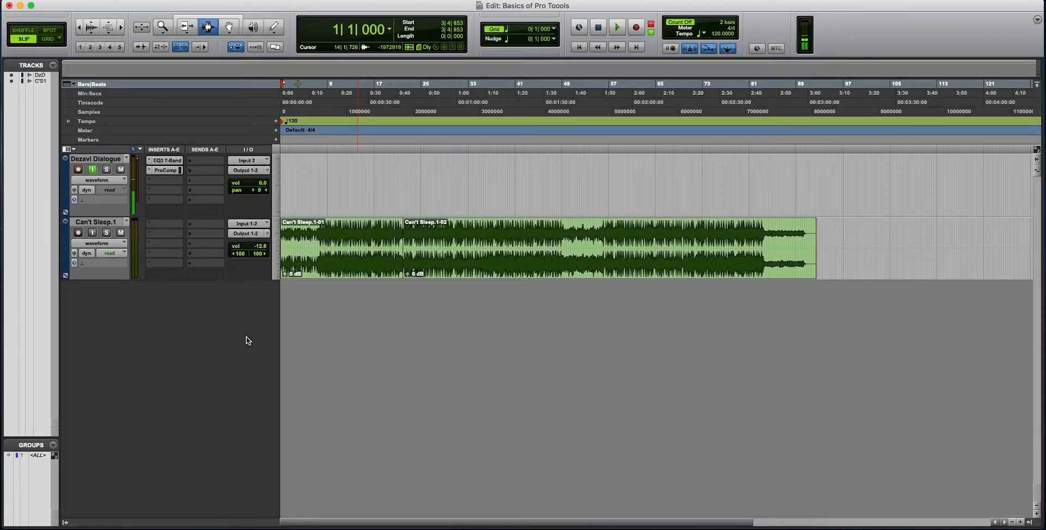
mouse_move(300, 334)
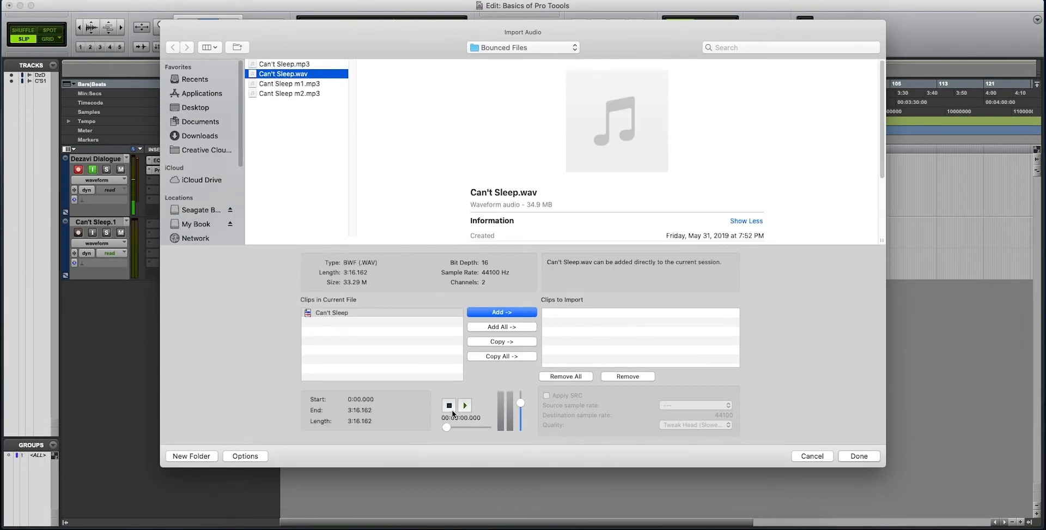
Import Can't Sleep.wav as a new track starting at Session Start.
left_click(502, 312)
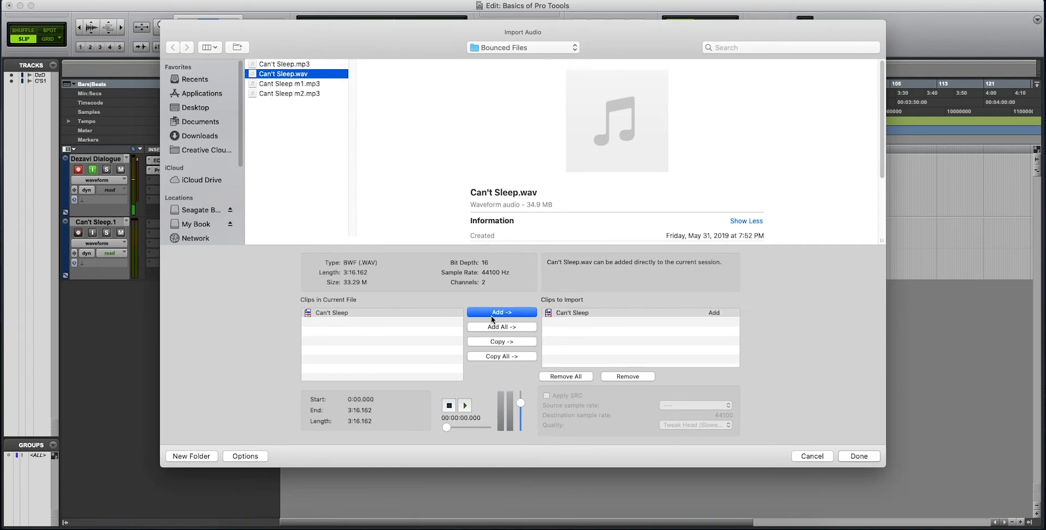
left_click(858, 455)
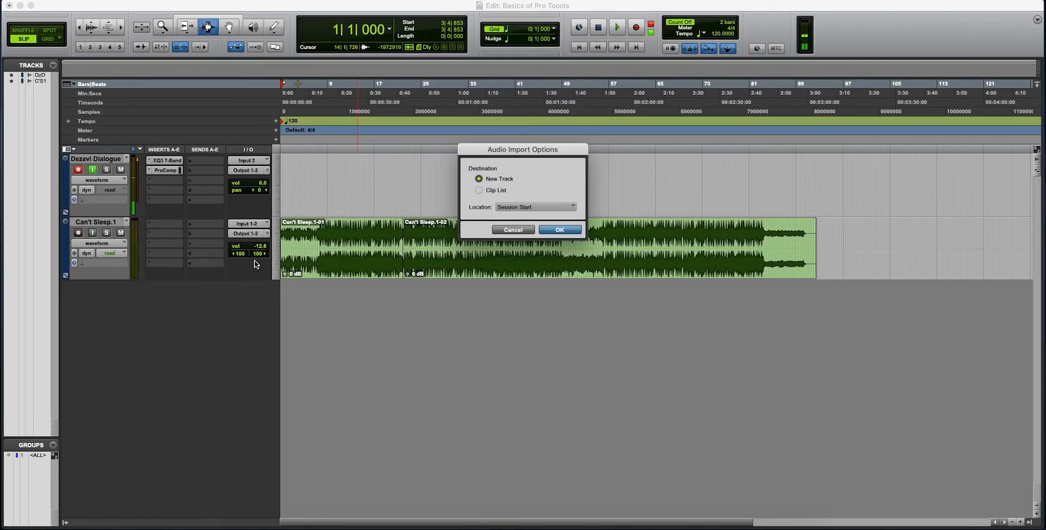
mouse_move(472, 199)
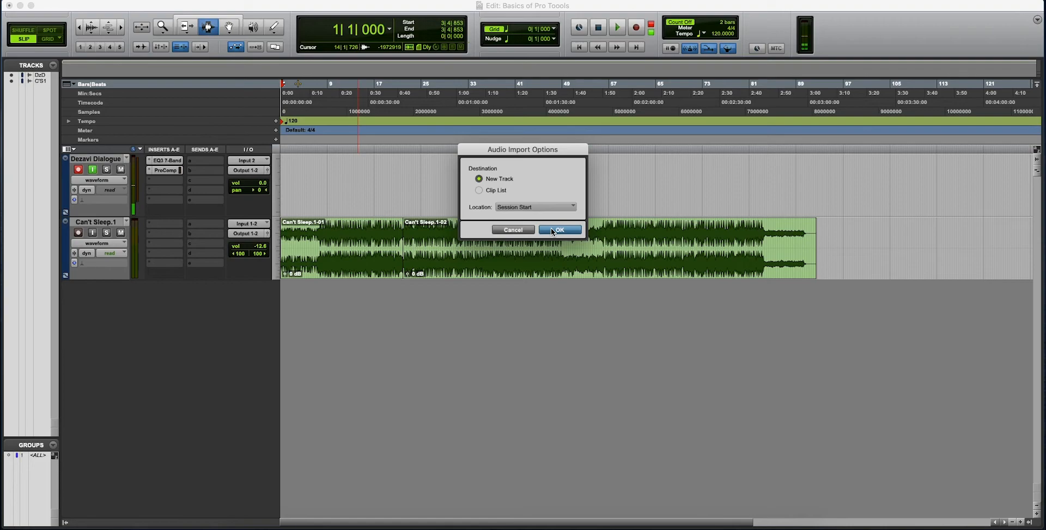
left_click(559, 230)
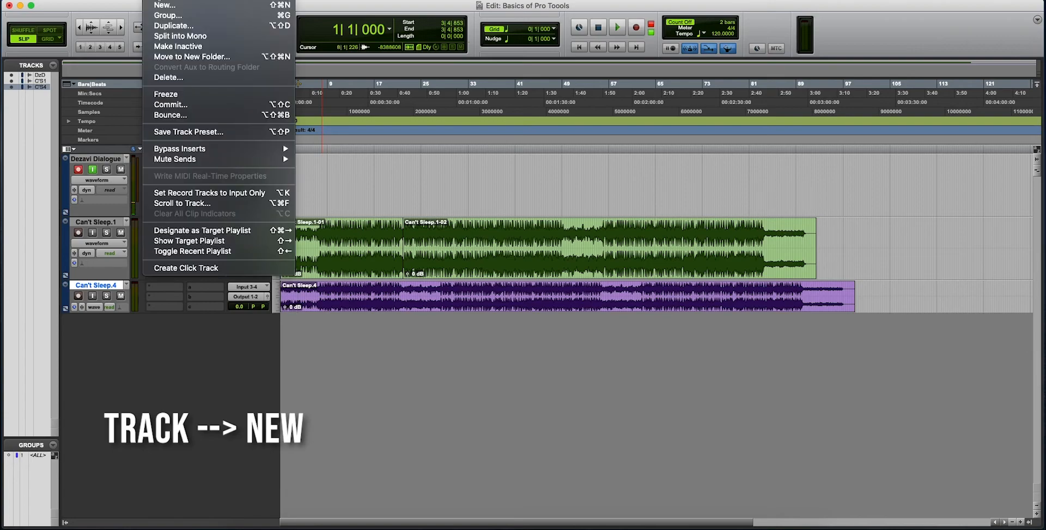
Create one mono audio track named 'Vocal' with Track > New.
left_click(164, 5)
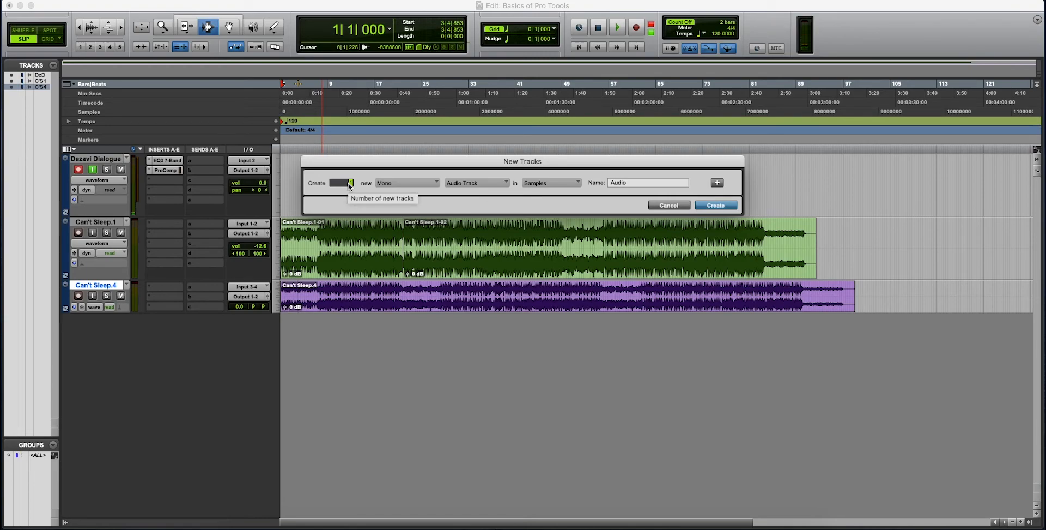
mouse_move(407, 184)
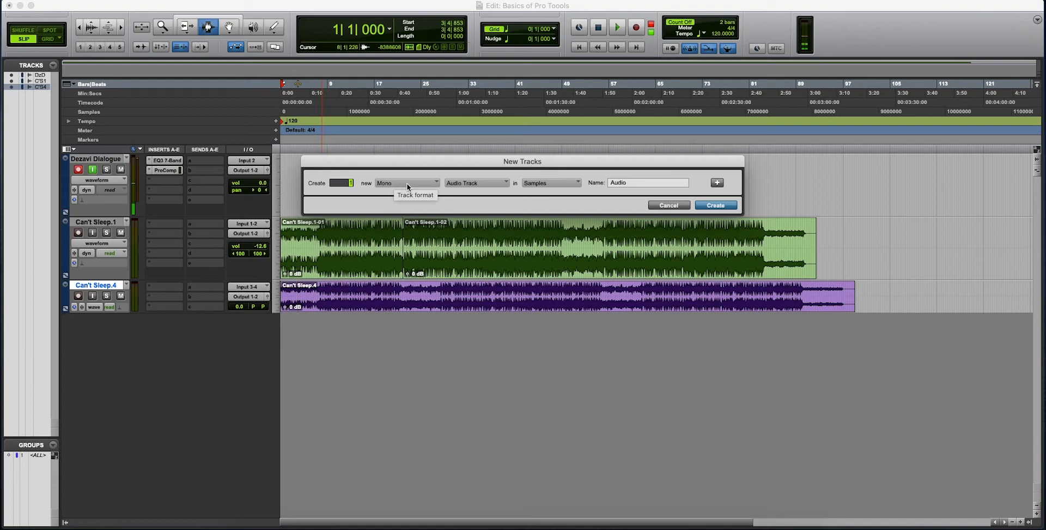
mouse_move(476, 185)
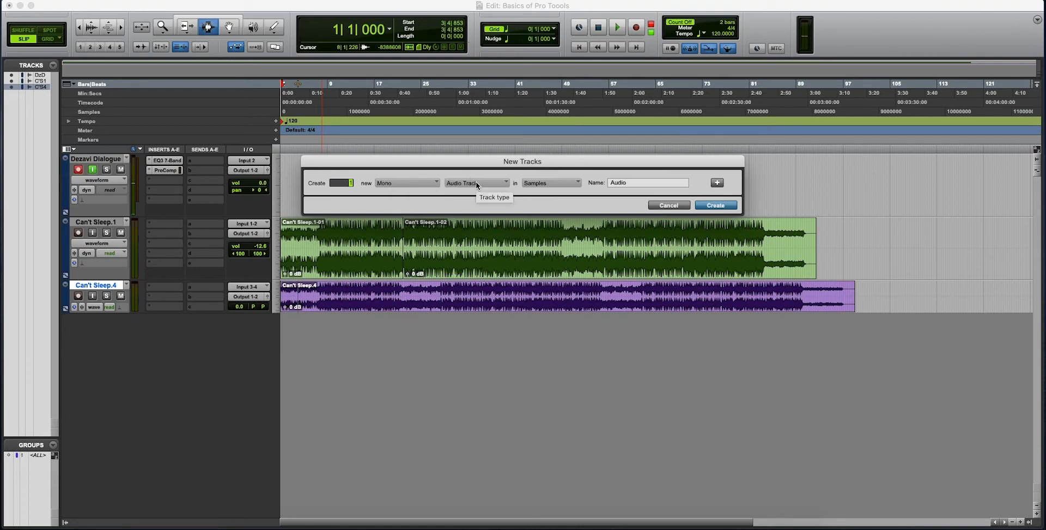
left_click(476, 183)
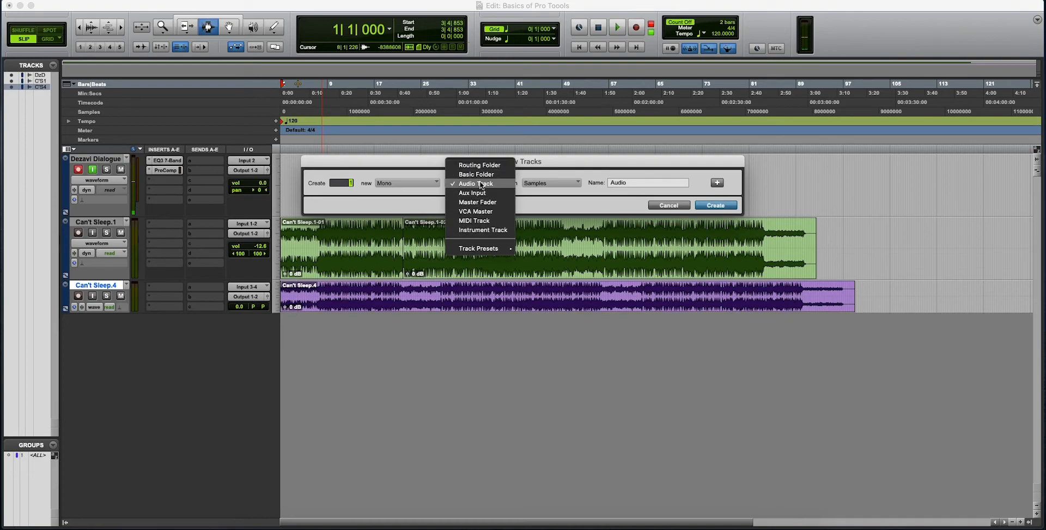
left_click(475, 183)
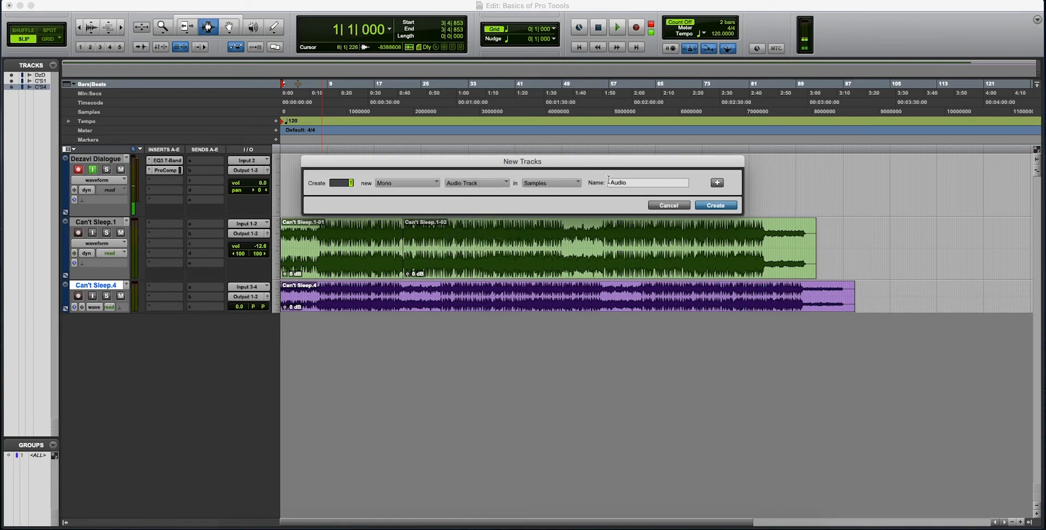
double_click(617, 182)
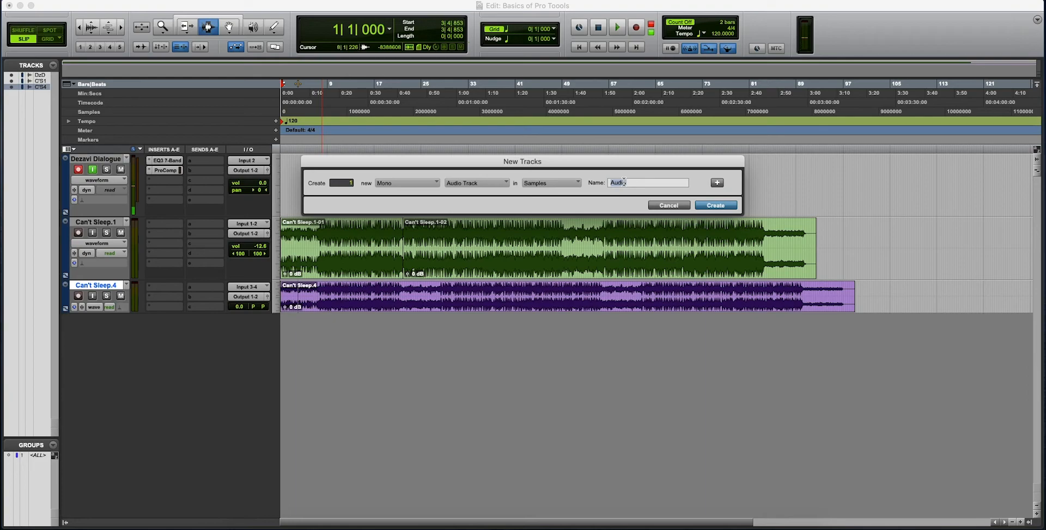
type("Vo")
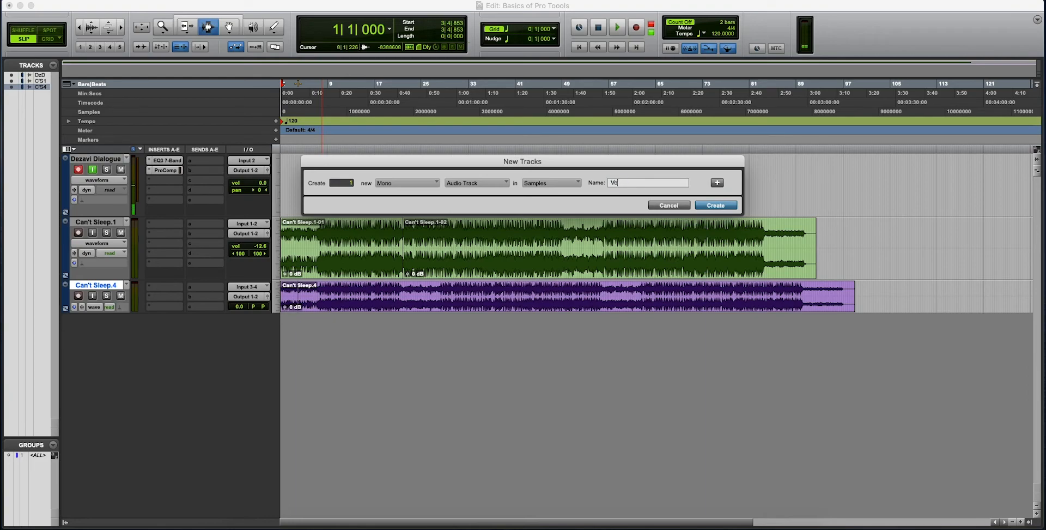
type("cal")
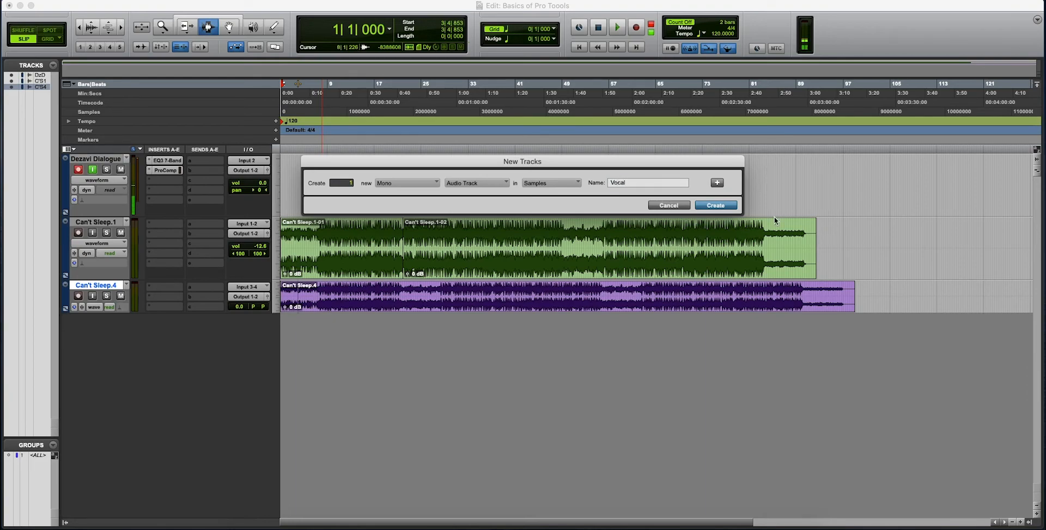
left_click(717, 182)
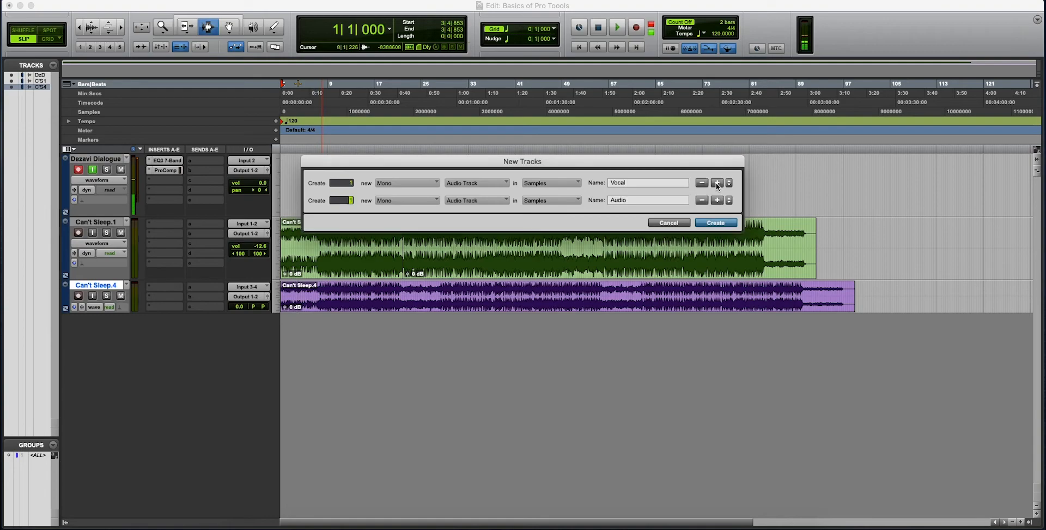
mouse_move(752, 200)
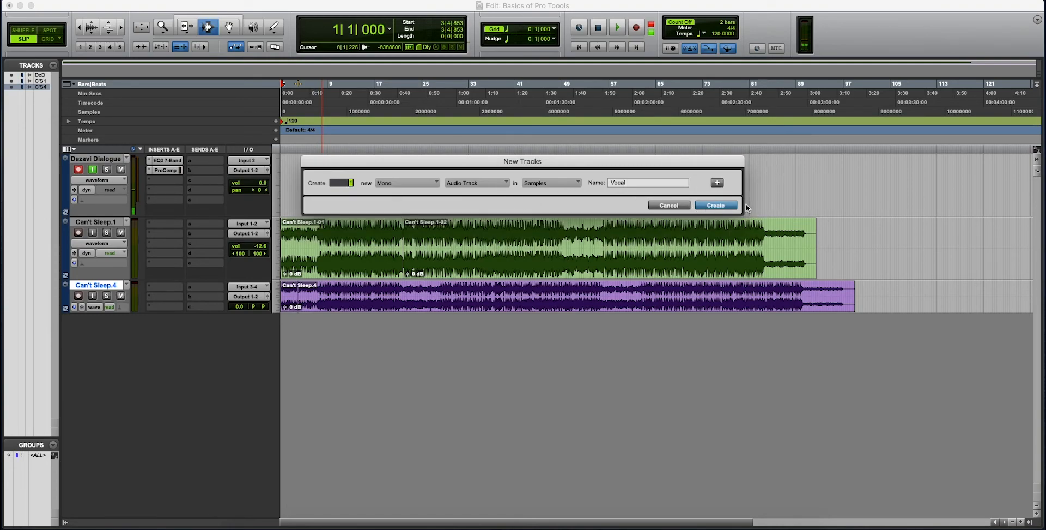
left_click(715, 205)
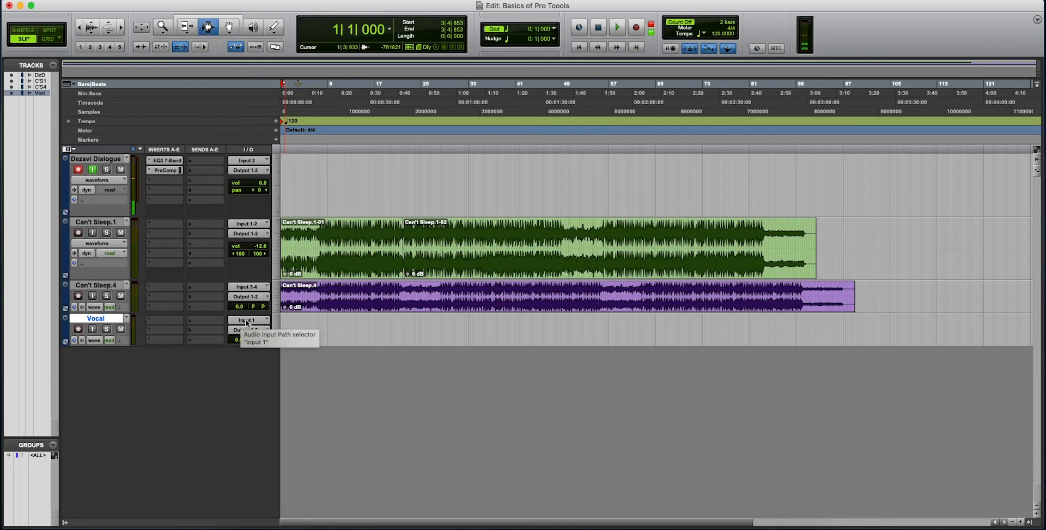
Route Input 1 (Mono) into the Vocal track and record-enable it.
left_click(258, 320)
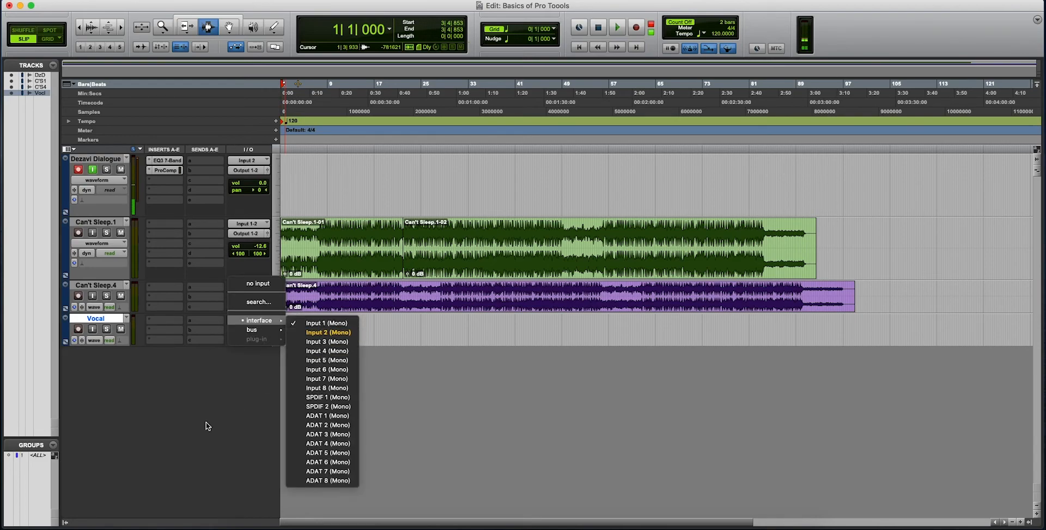
left_click(327, 323)
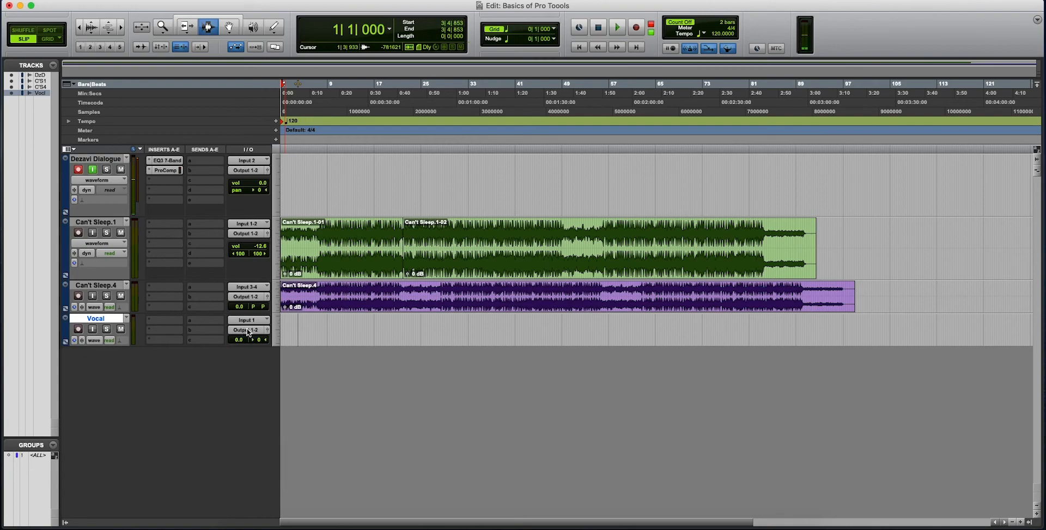
mouse_move(250, 329)
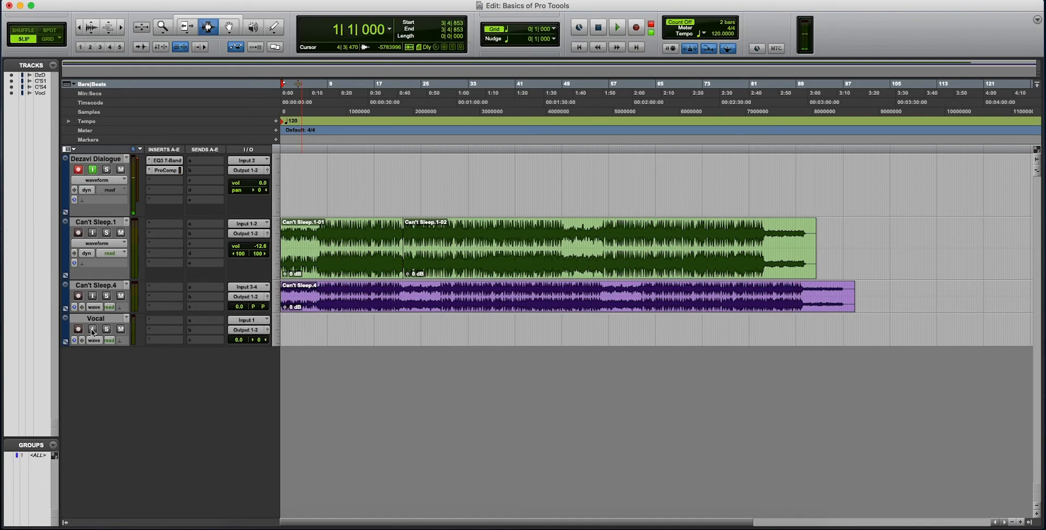
mouse_move(77, 328)
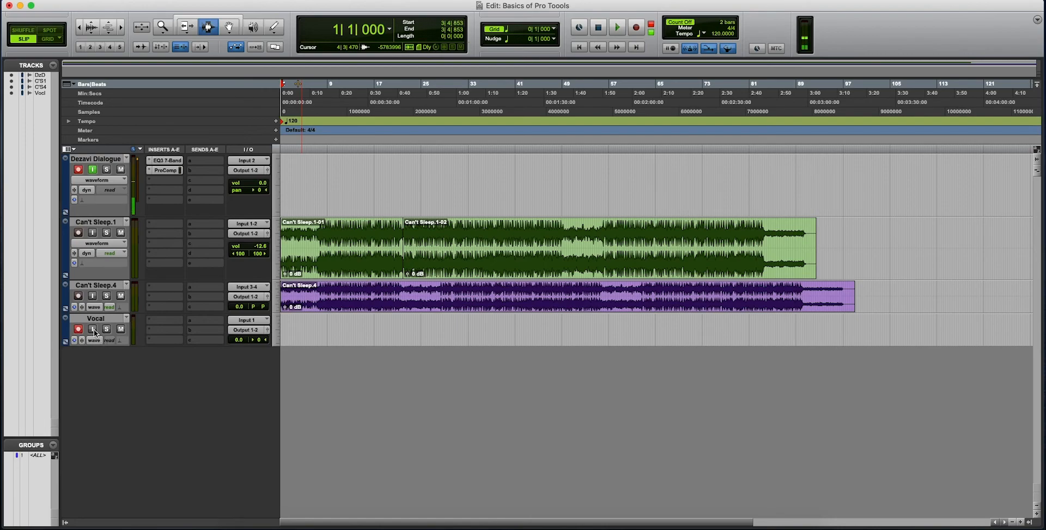
left_click(92, 328)
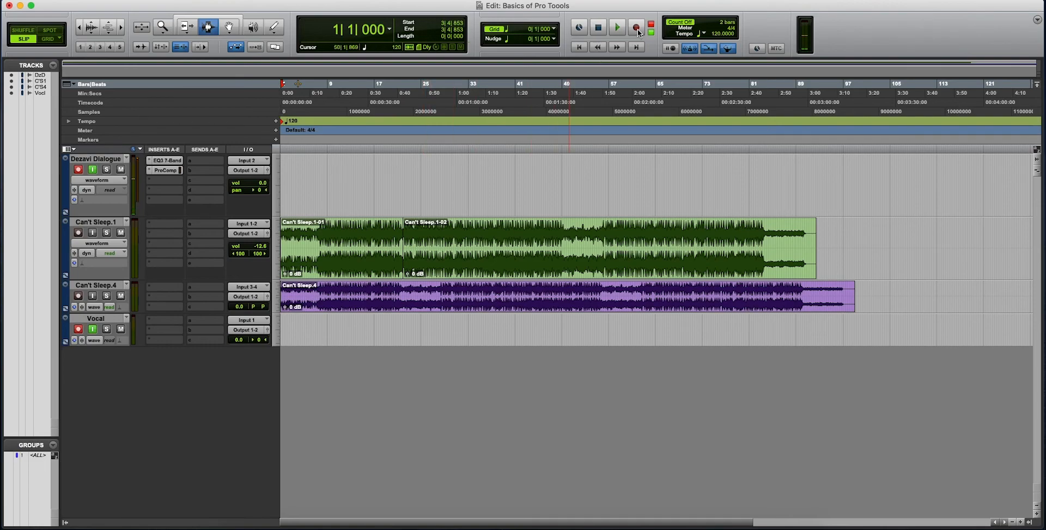
left_click(636, 27)
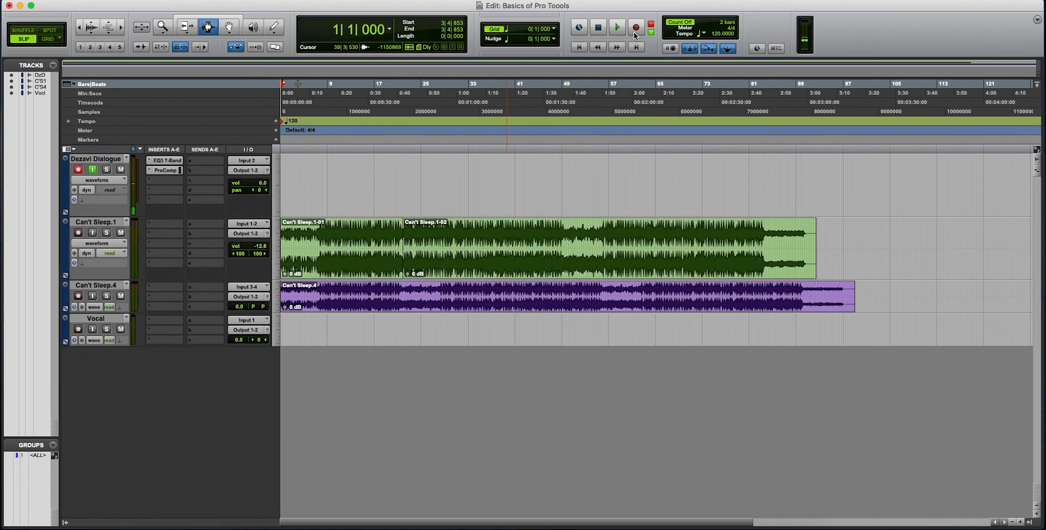
left_click(597, 232)
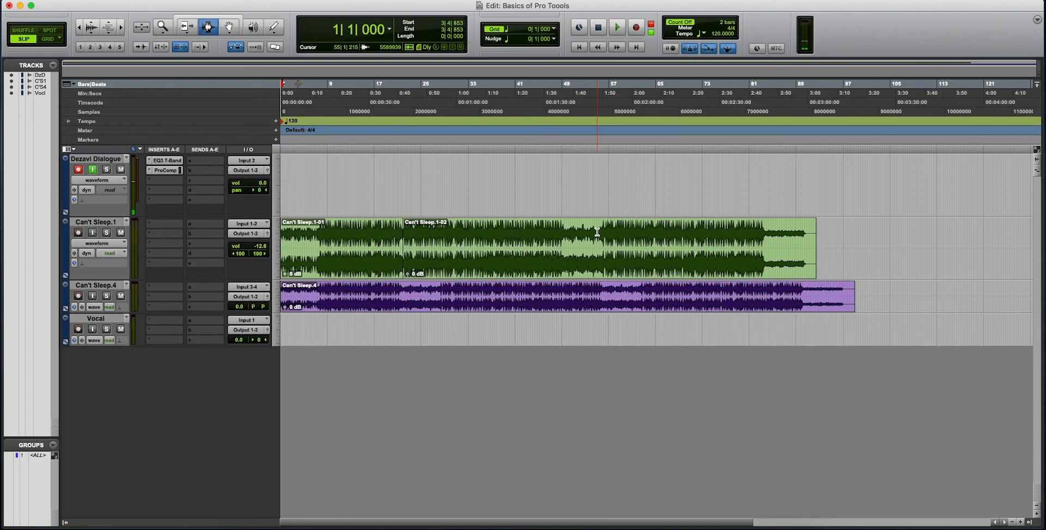